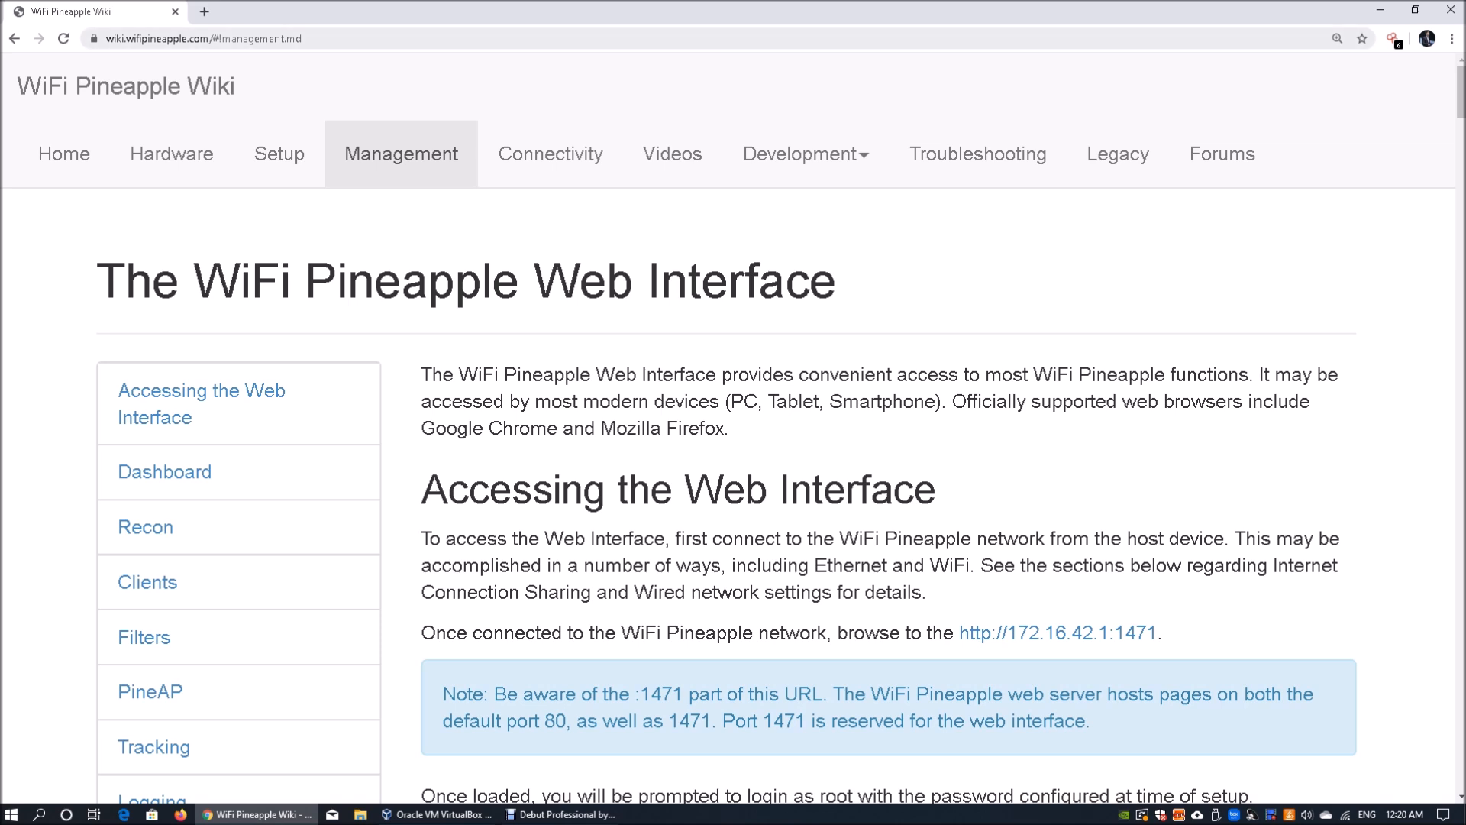
Step: Connect the PC to the open Pineapple_6C71 Wi-Fi network from the taskbar
{"action": "left_click", "coordinate": [199, 40]}
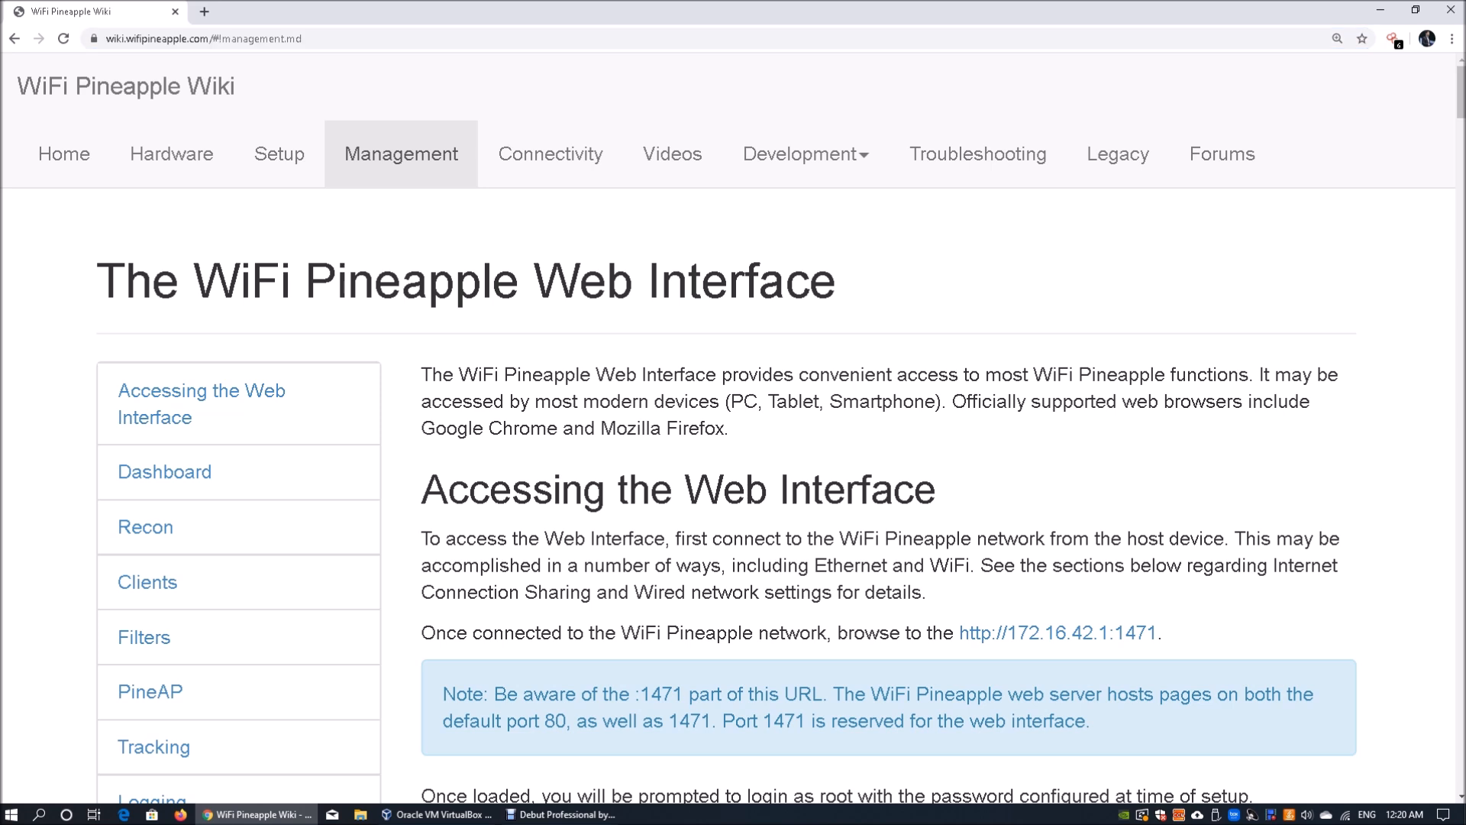
{"action": "scroll", "scroll_direction": "down", "scroll_amount": 3}
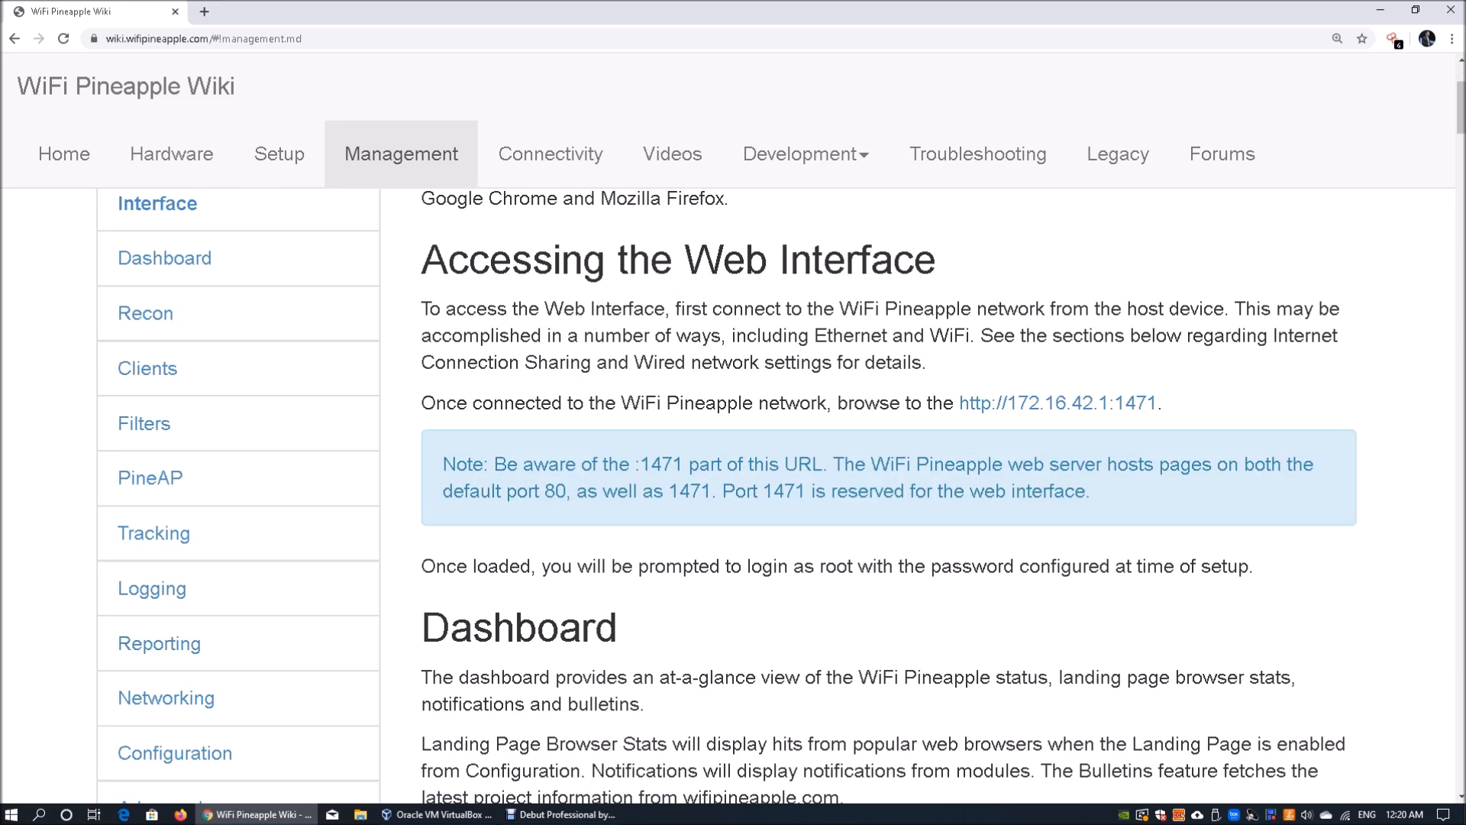
{"action": "left_click", "coordinate": [1347, 813]}
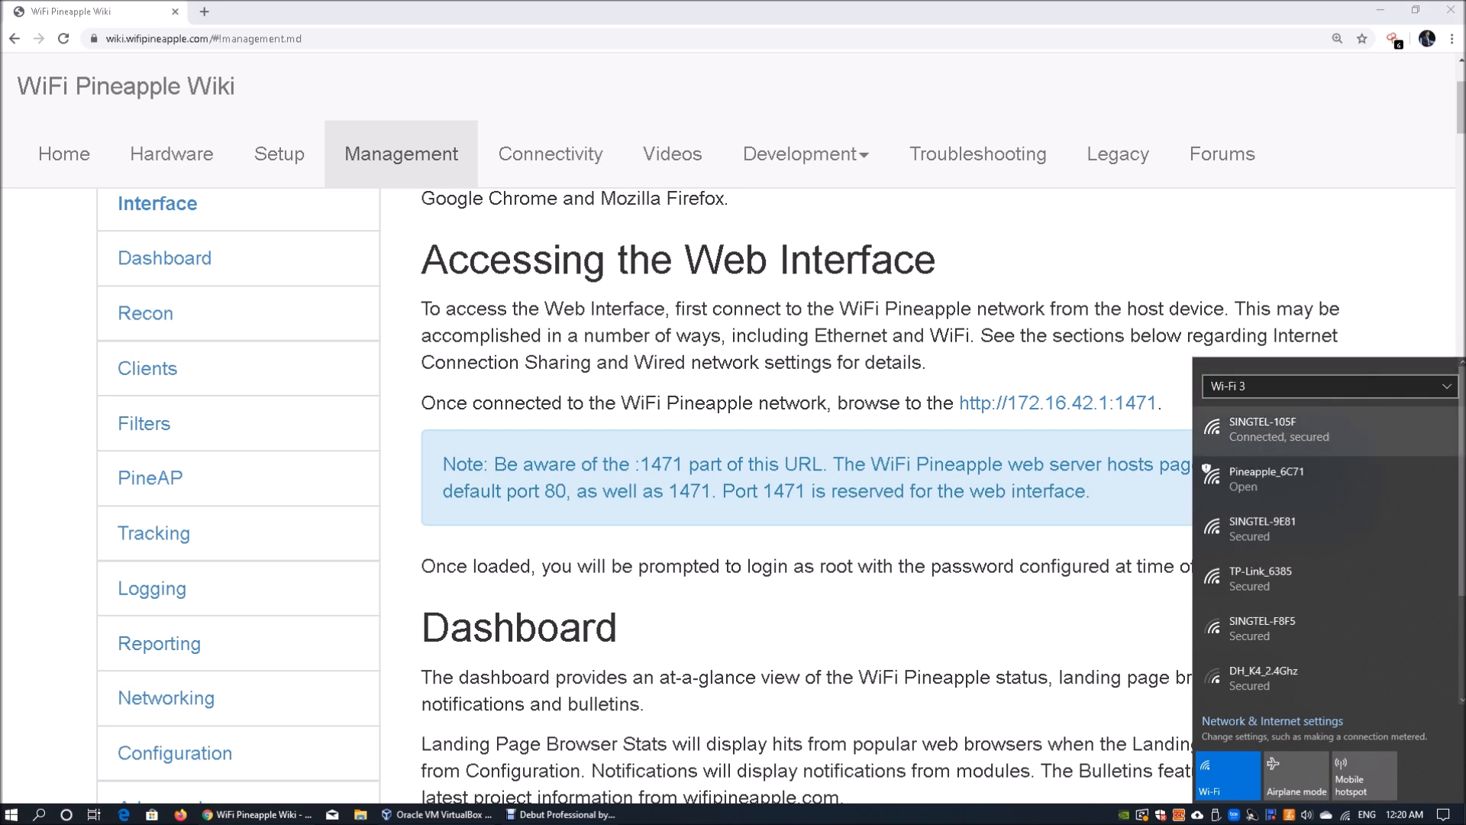
{"action": "left_click", "coordinate": [1309, 429]}
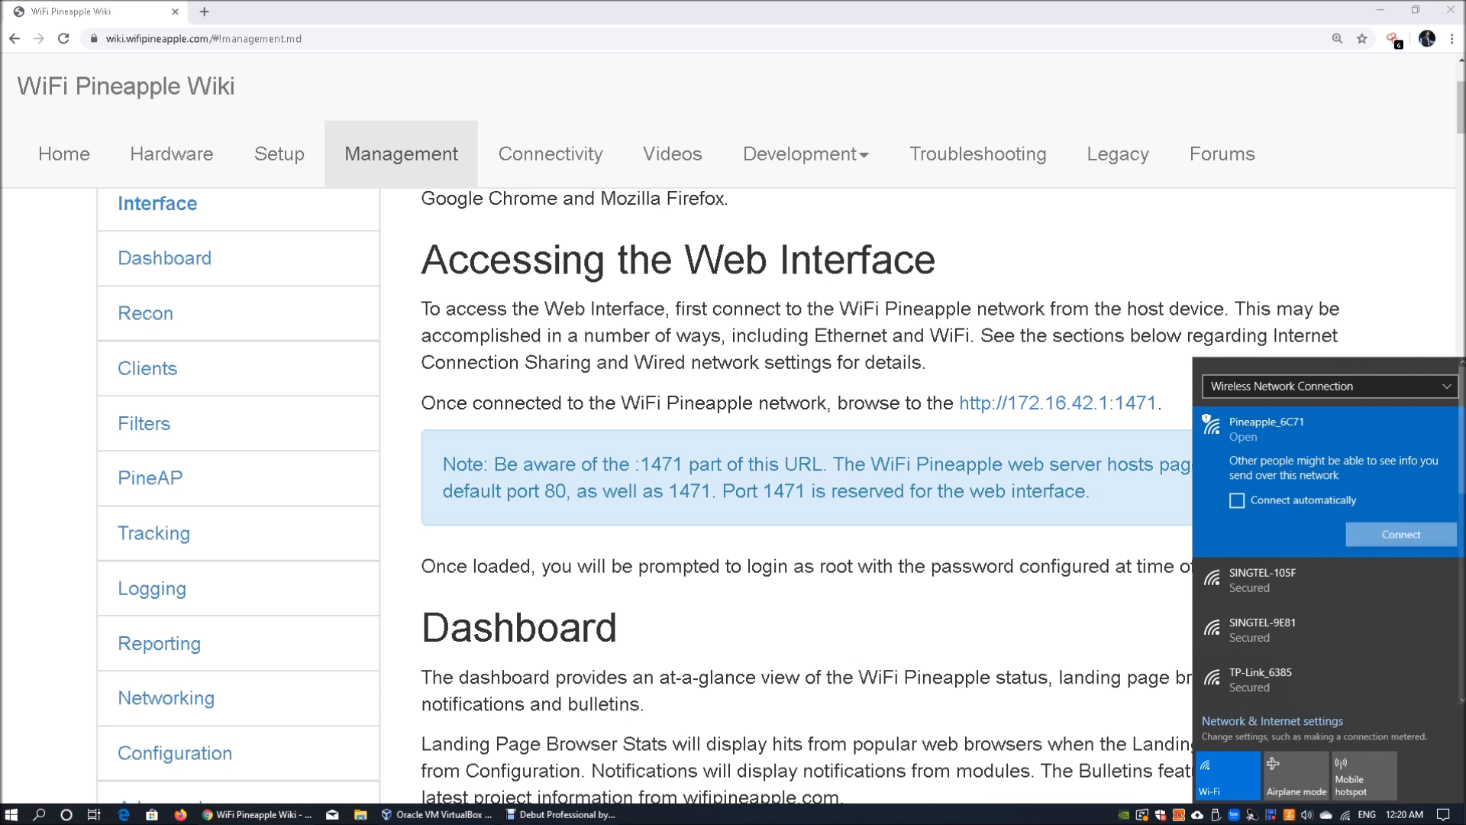
{"action": "left_click", "coordinate": [1401, 534]}
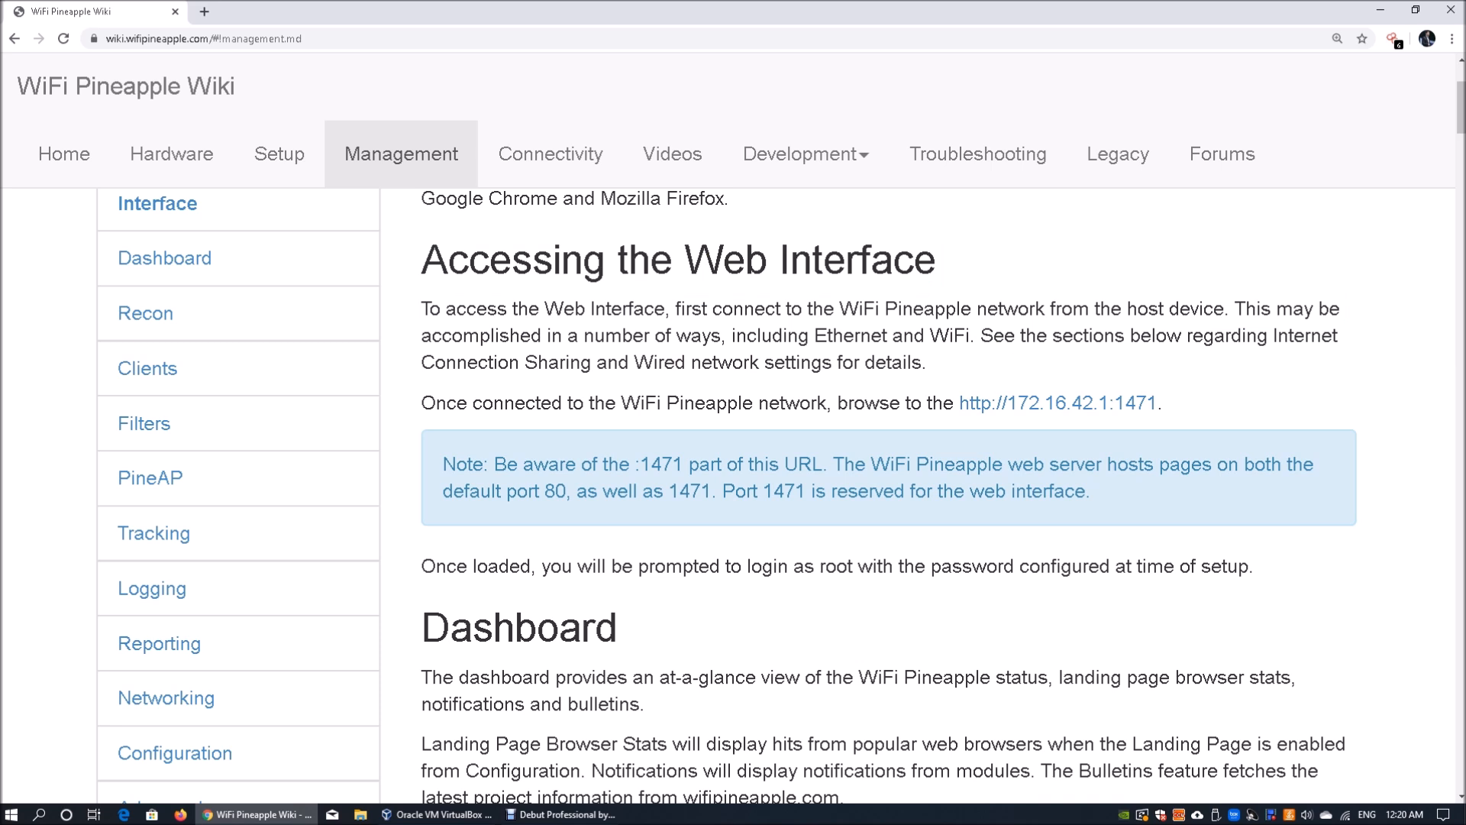
{"action": "mouse_move", "coordinate": [1058, 403]}
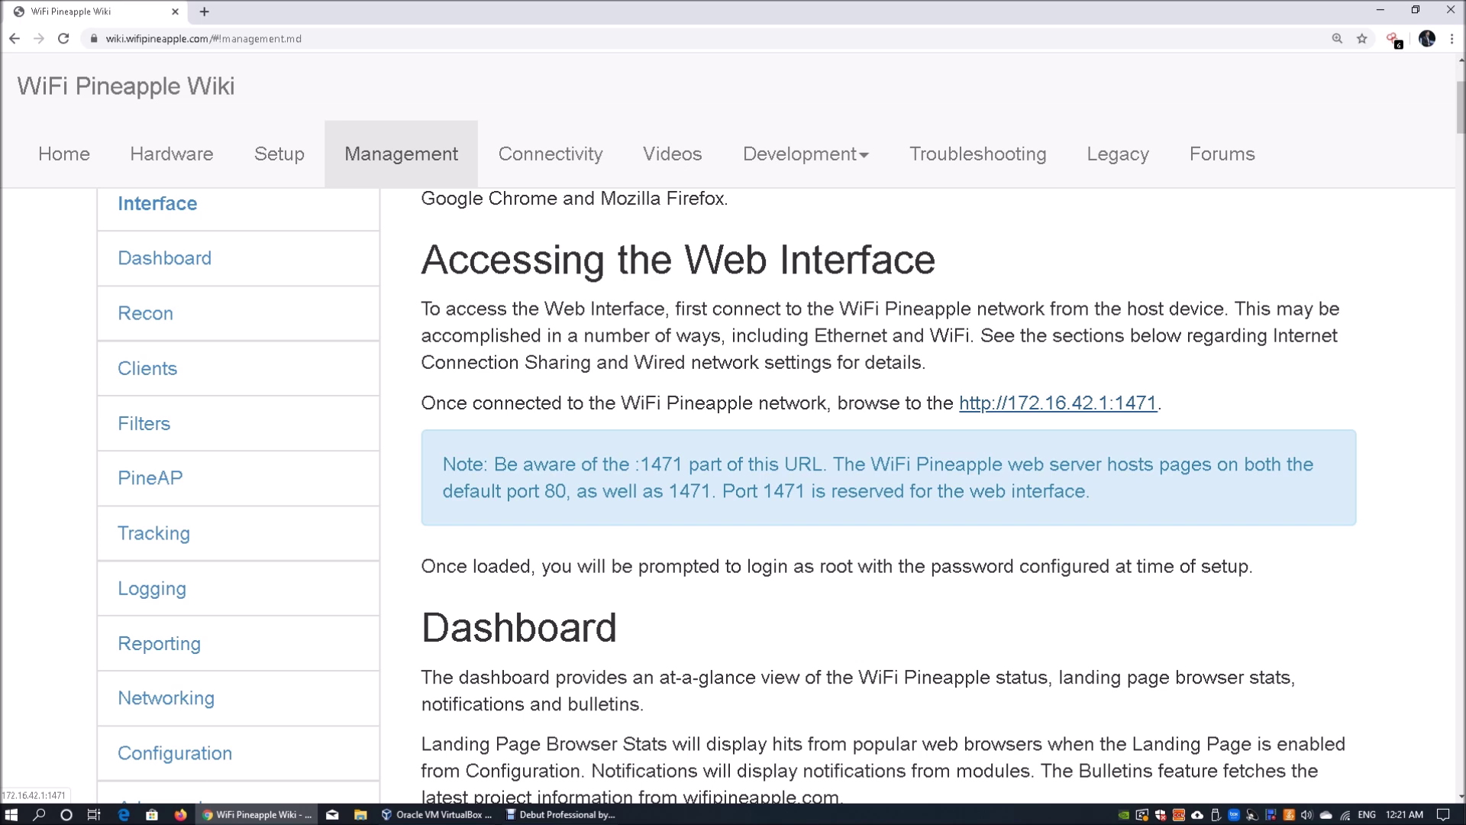
Step: Open 172.16.42.1:1471 and get past the welcome screen and 2.4.2 changelog
{"action": "left_click", "coordinate": [1059, 403]}
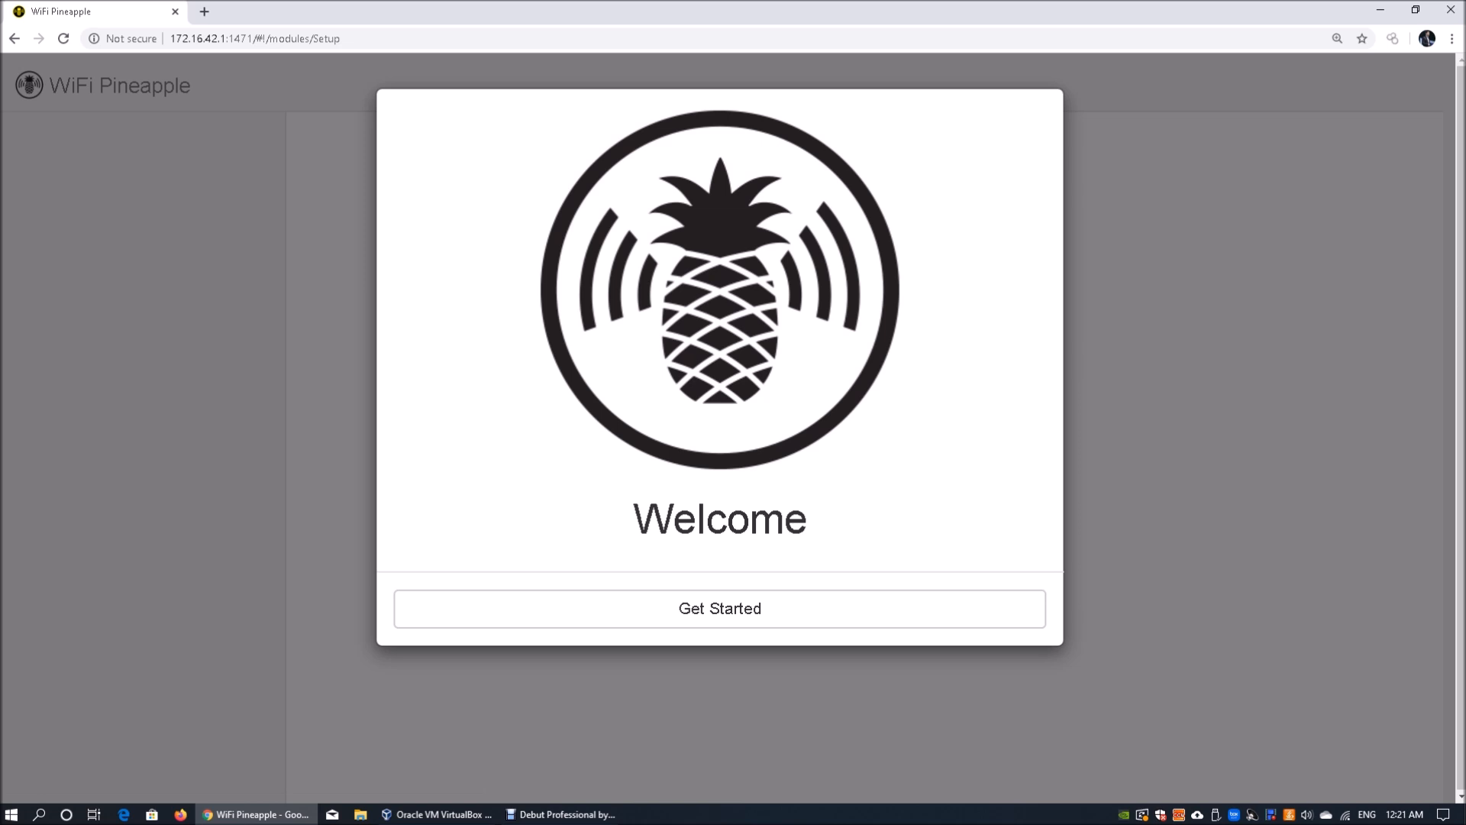
{"action": "mouse_move", "coordinate": [719, 607]}
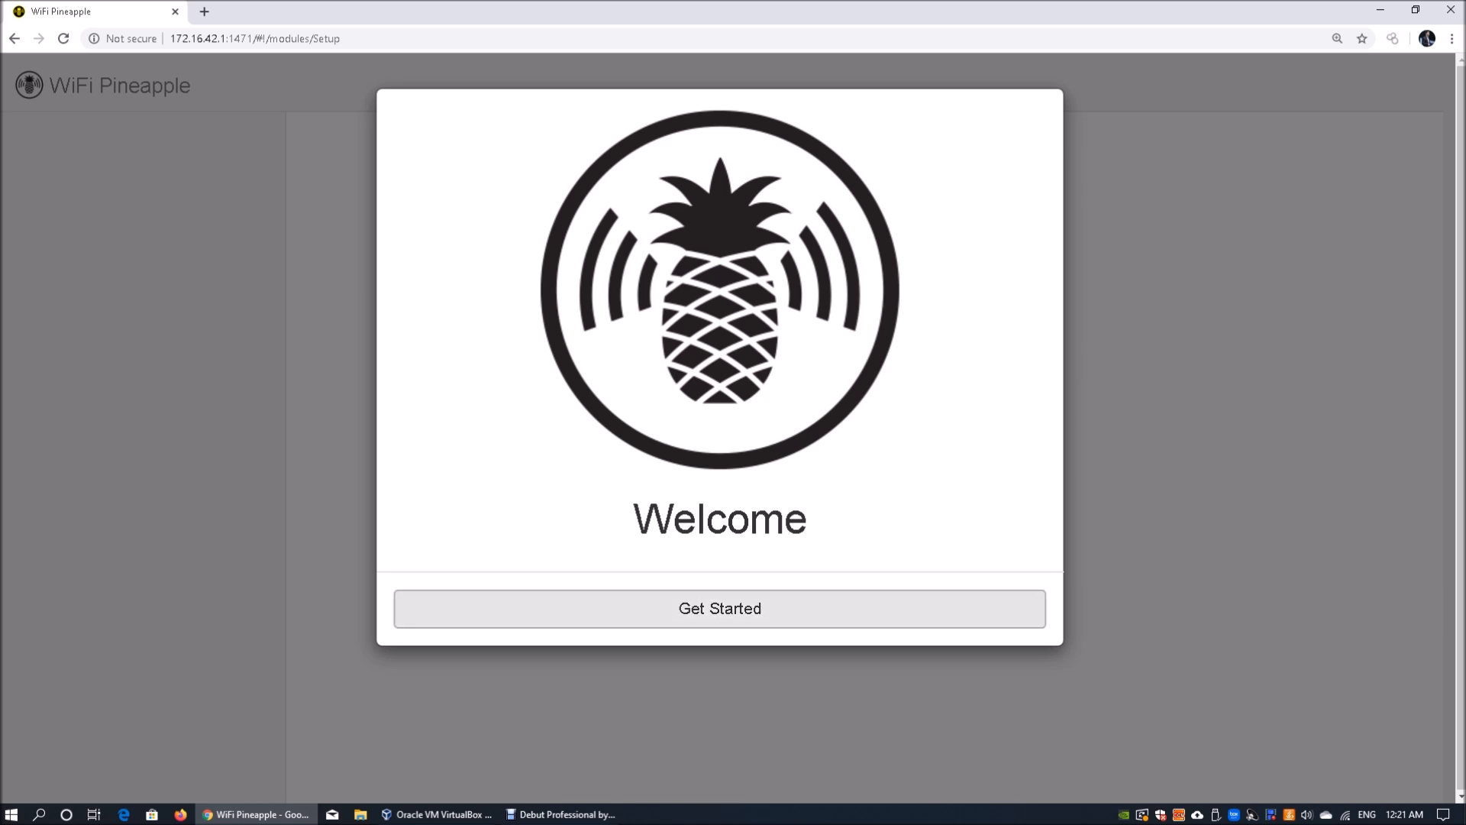
{"action": "left_click", "coordinate": [719, 608]}
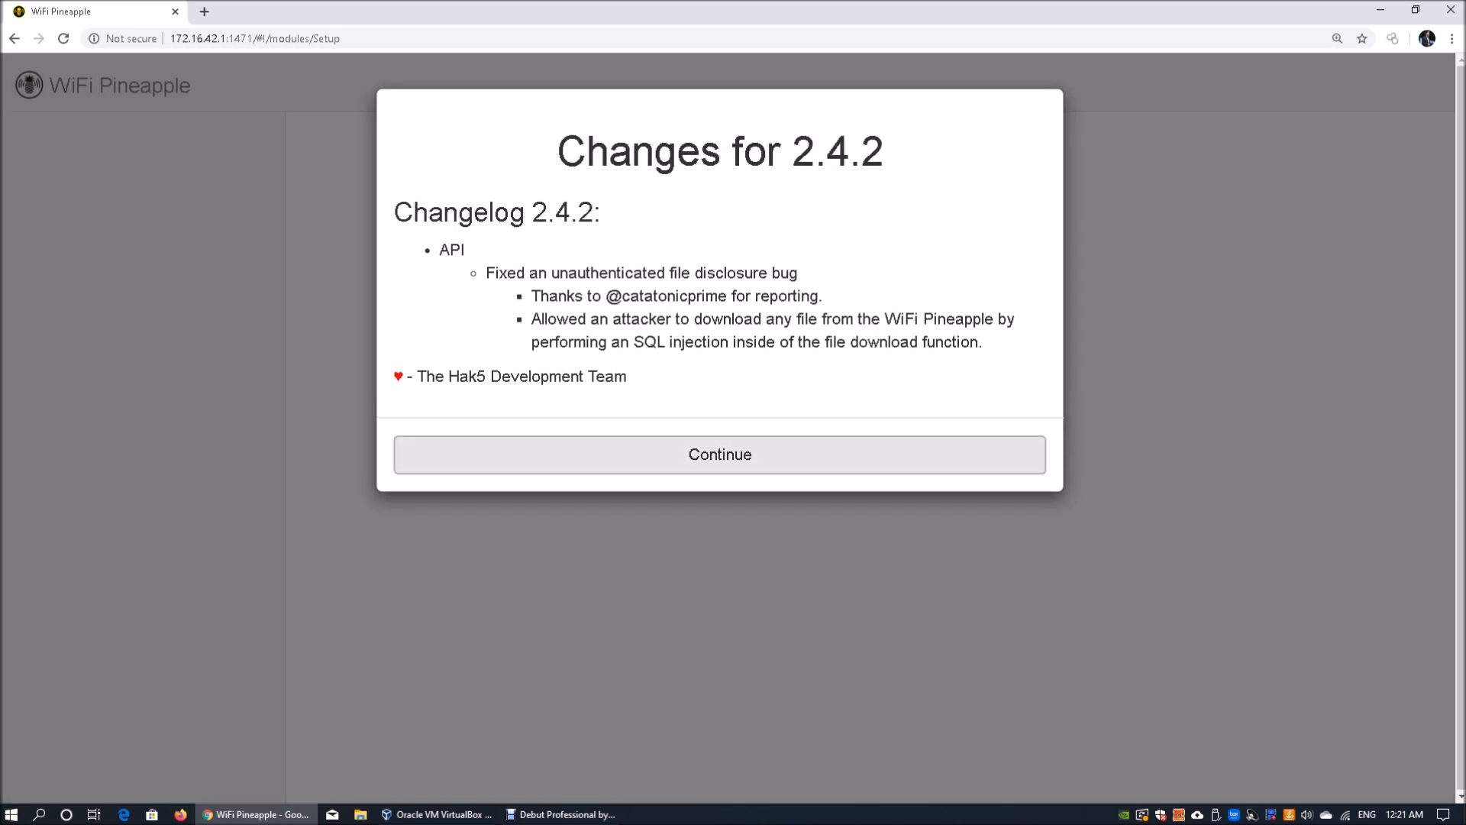
{"action": "left_click", "coordinate": [719, 454]}
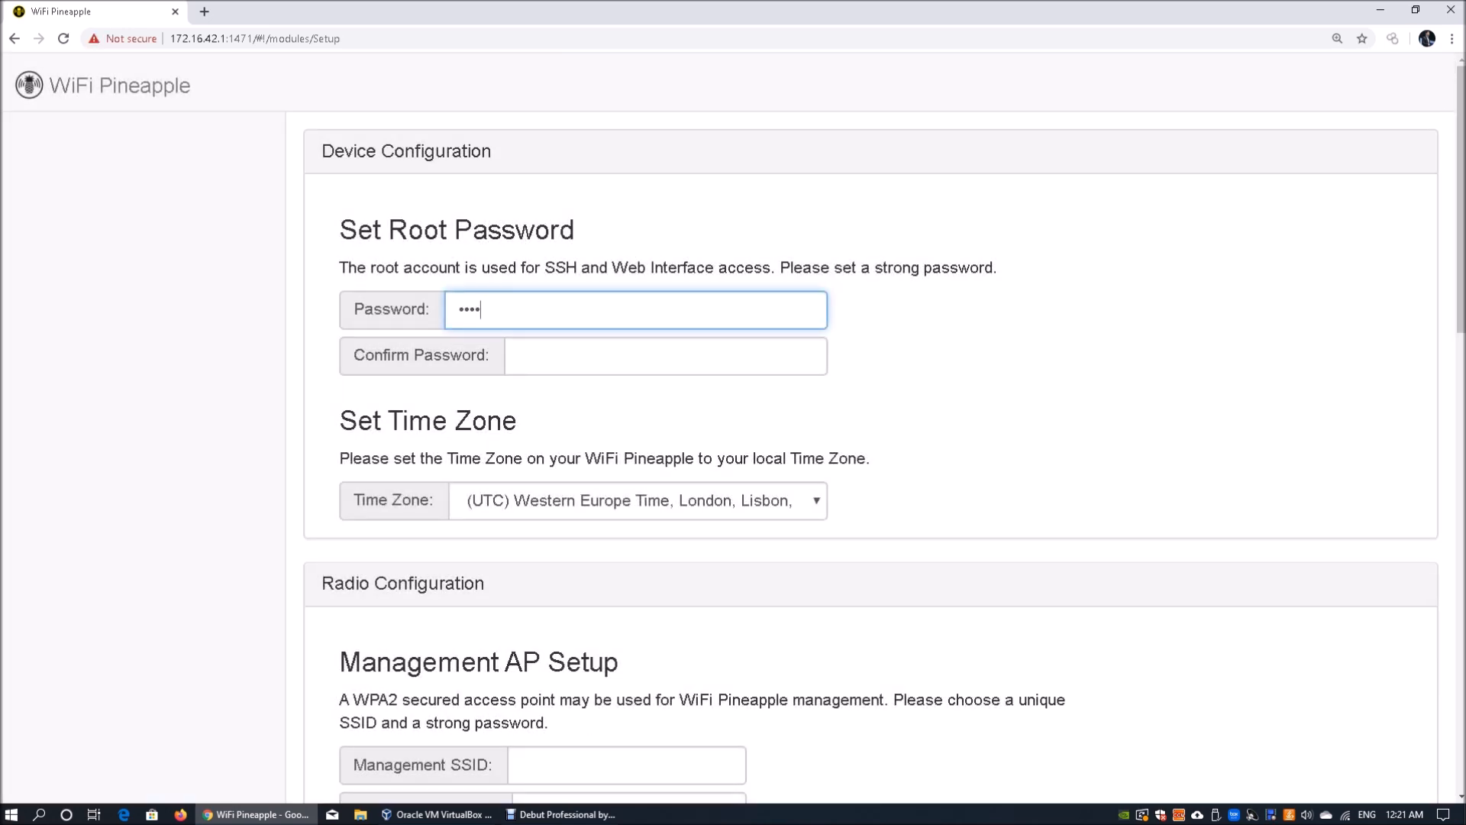
Step: Confirm the root password and set the time zone to GMT+8 Singapore
{"action": "left_click", "coordinate": [664, 357]}
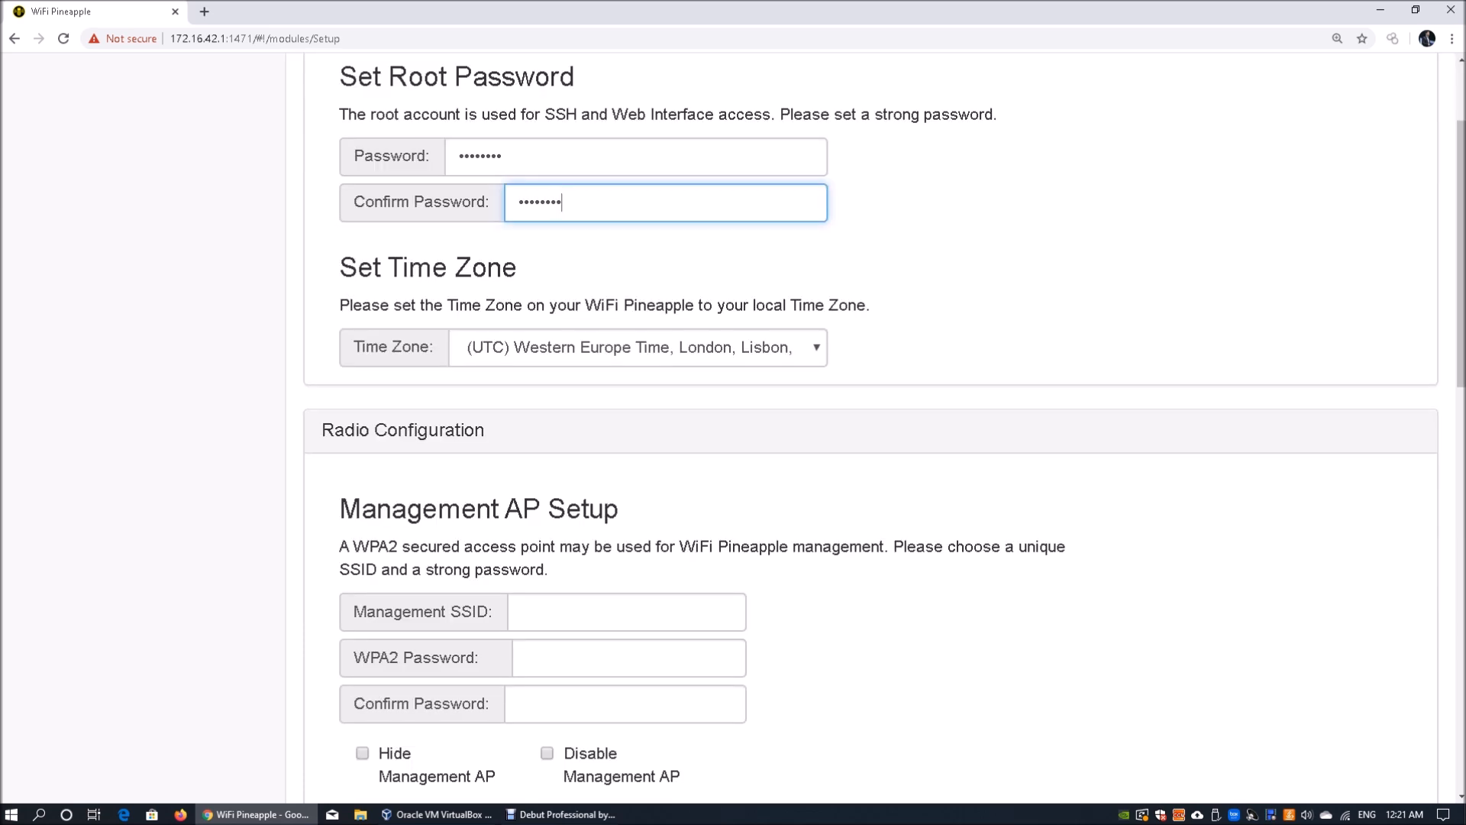
{"action": "left_click", "coordinate": [636, 348]}
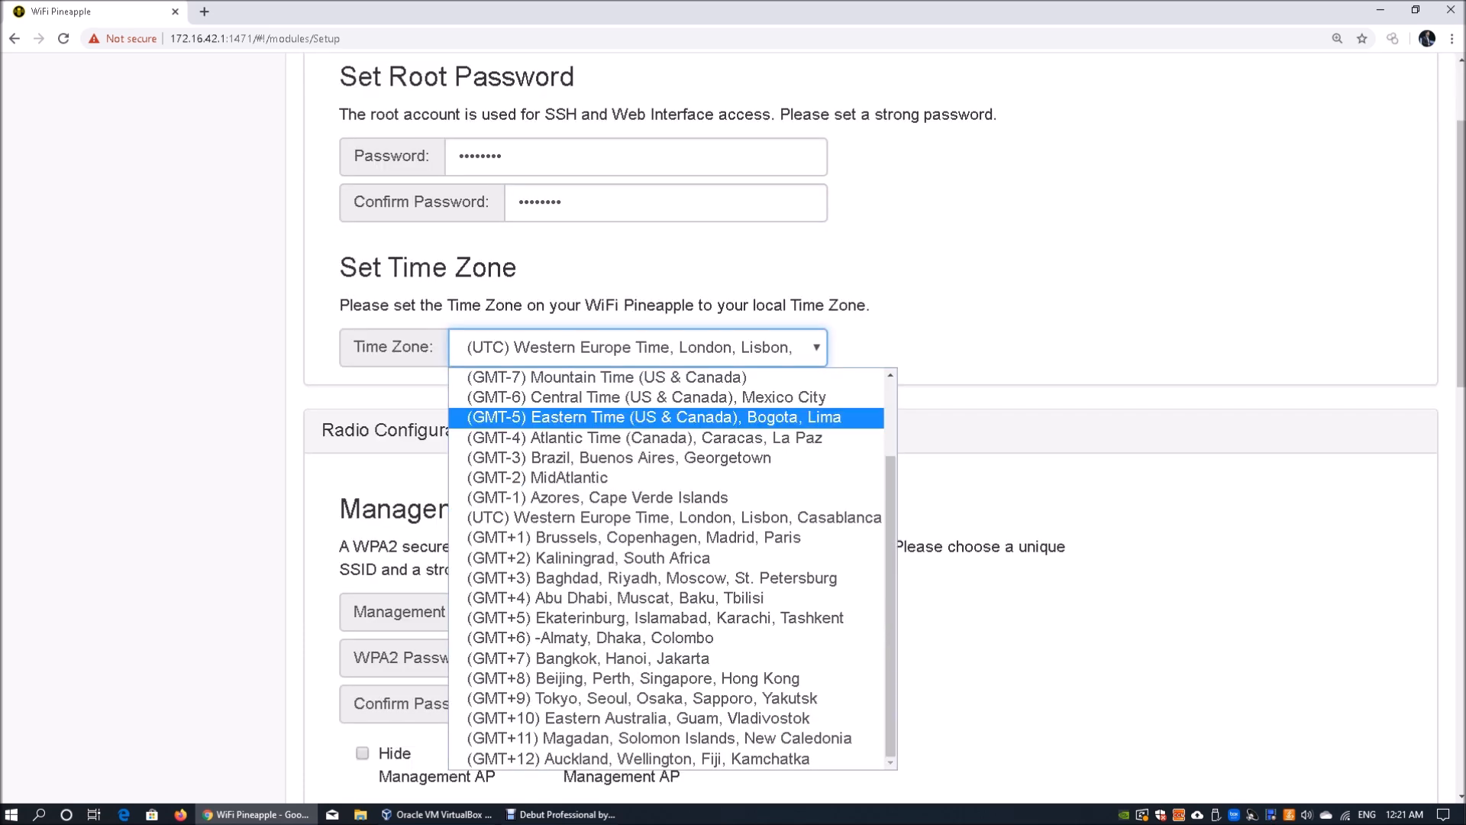
{"action": "left_click", "coordinate": [629, 678]}
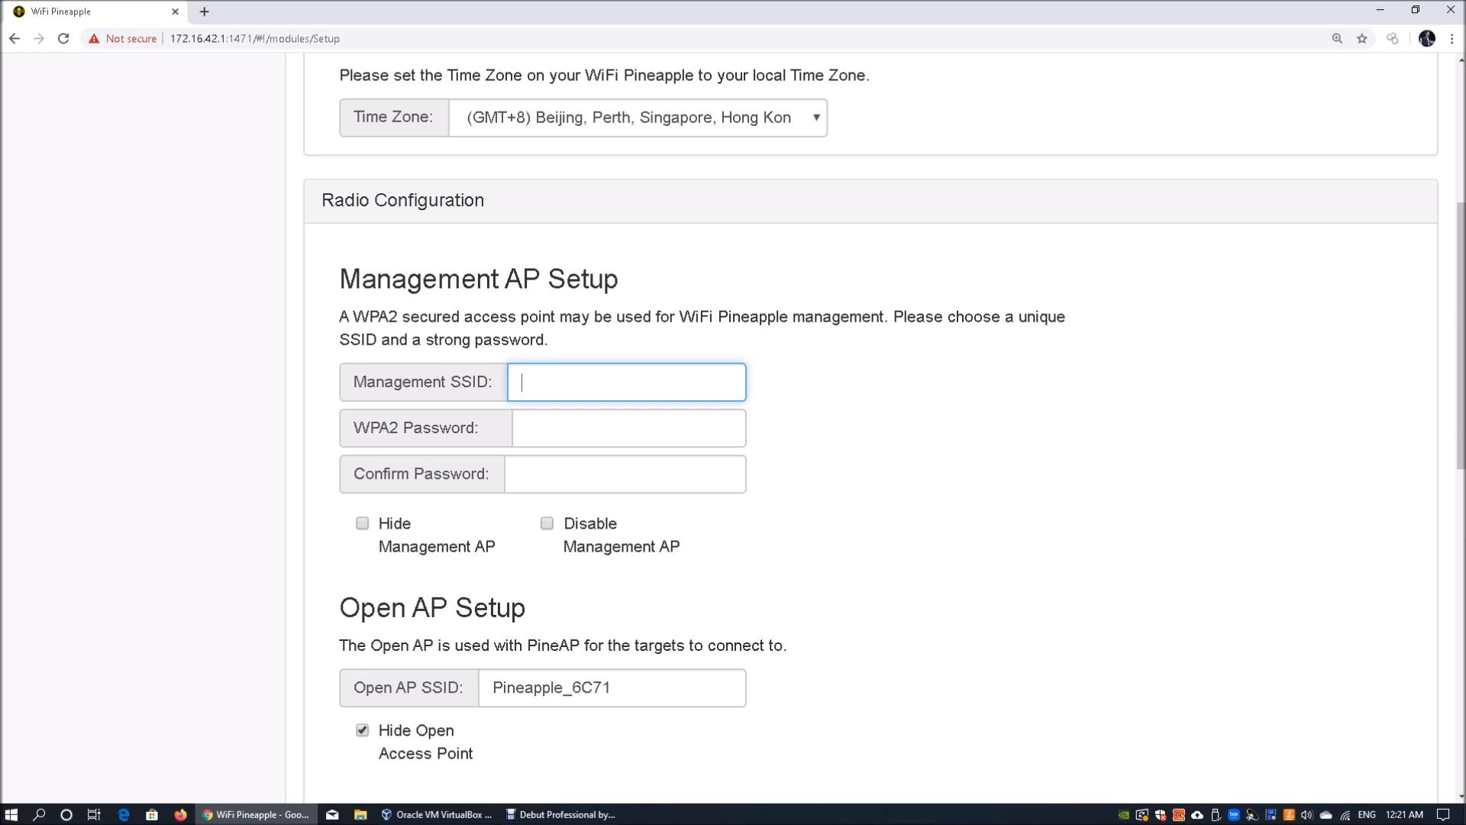
Step: Set the management SSID to PineAppleWiFi and enter its WPA2 password
{"action": "type", "text": "PineAppl"}
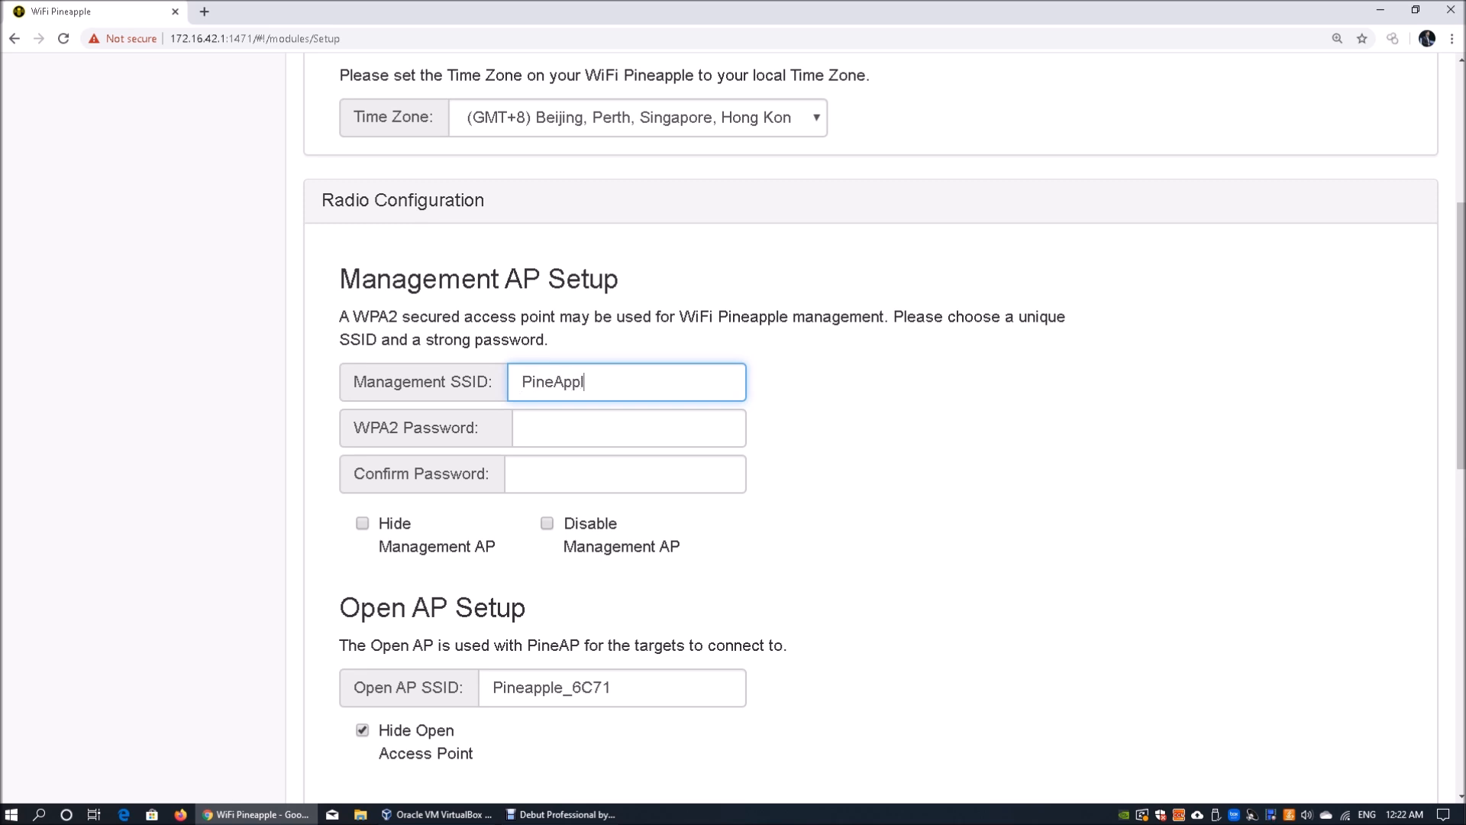
{"action": "type", "text": "eWiFi"}
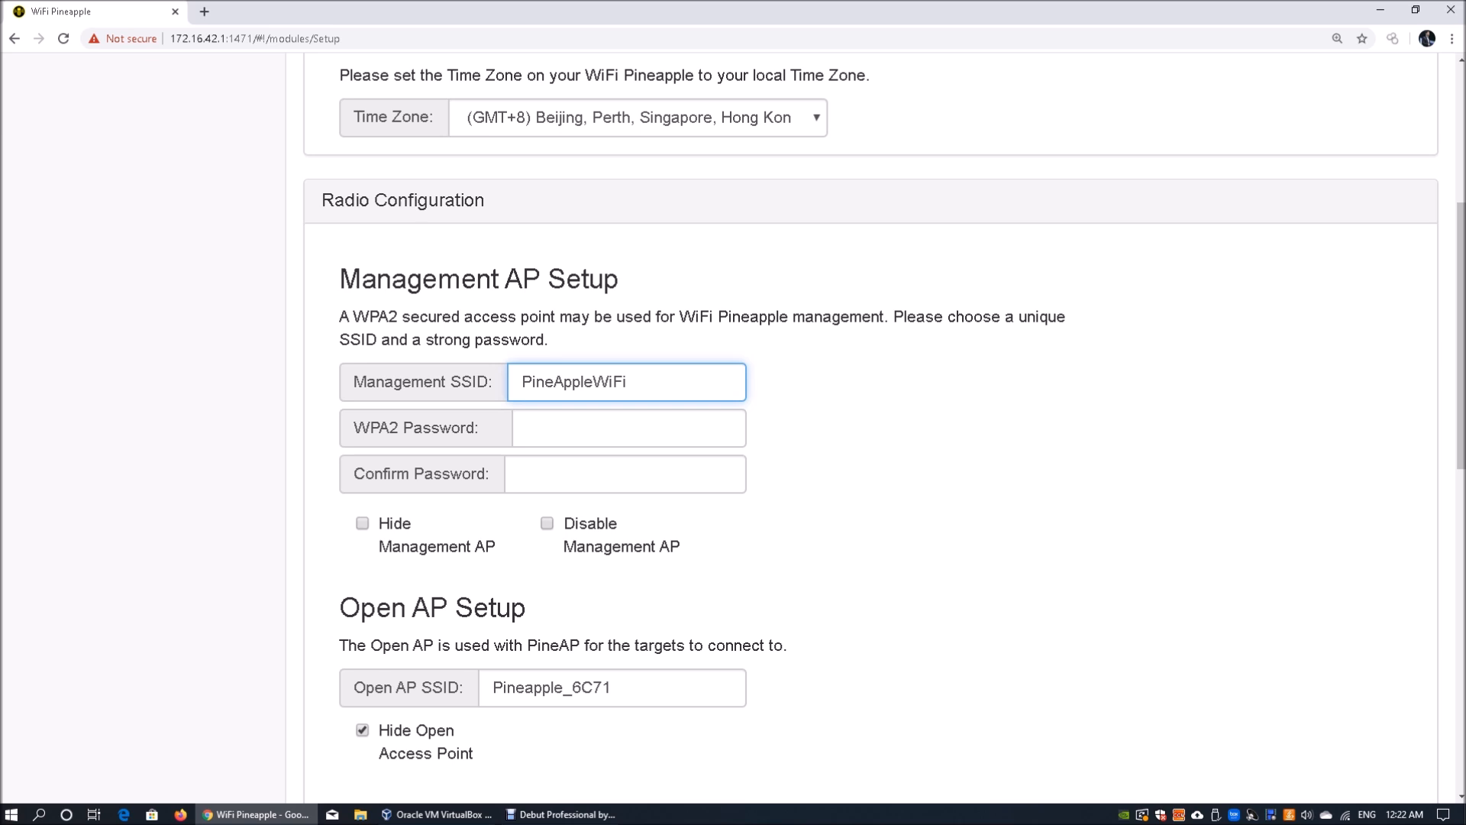
{"action": "type", "text": "•••"}
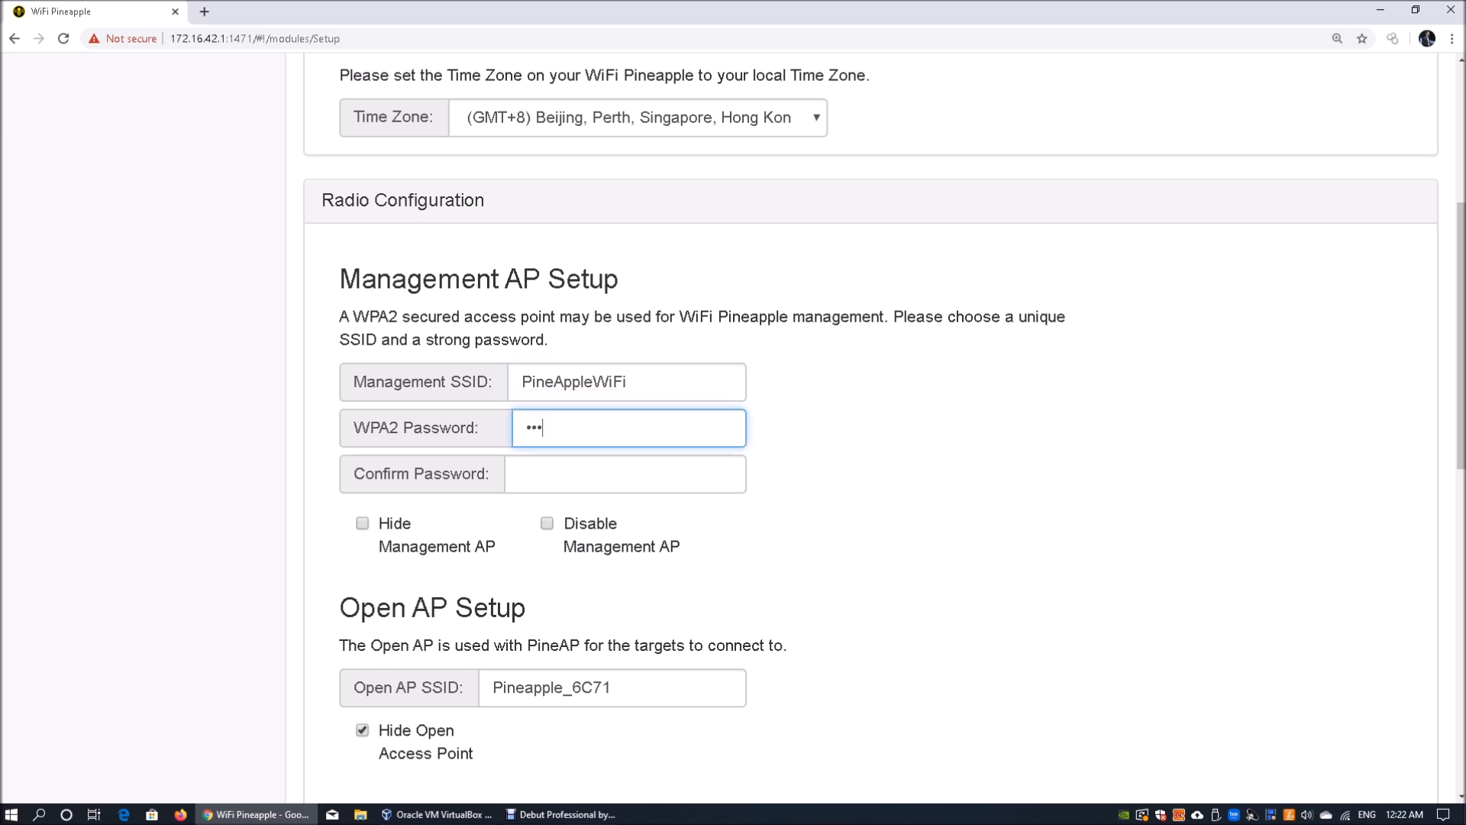
{"action": "left_click", "coordinate": [624, 473]}
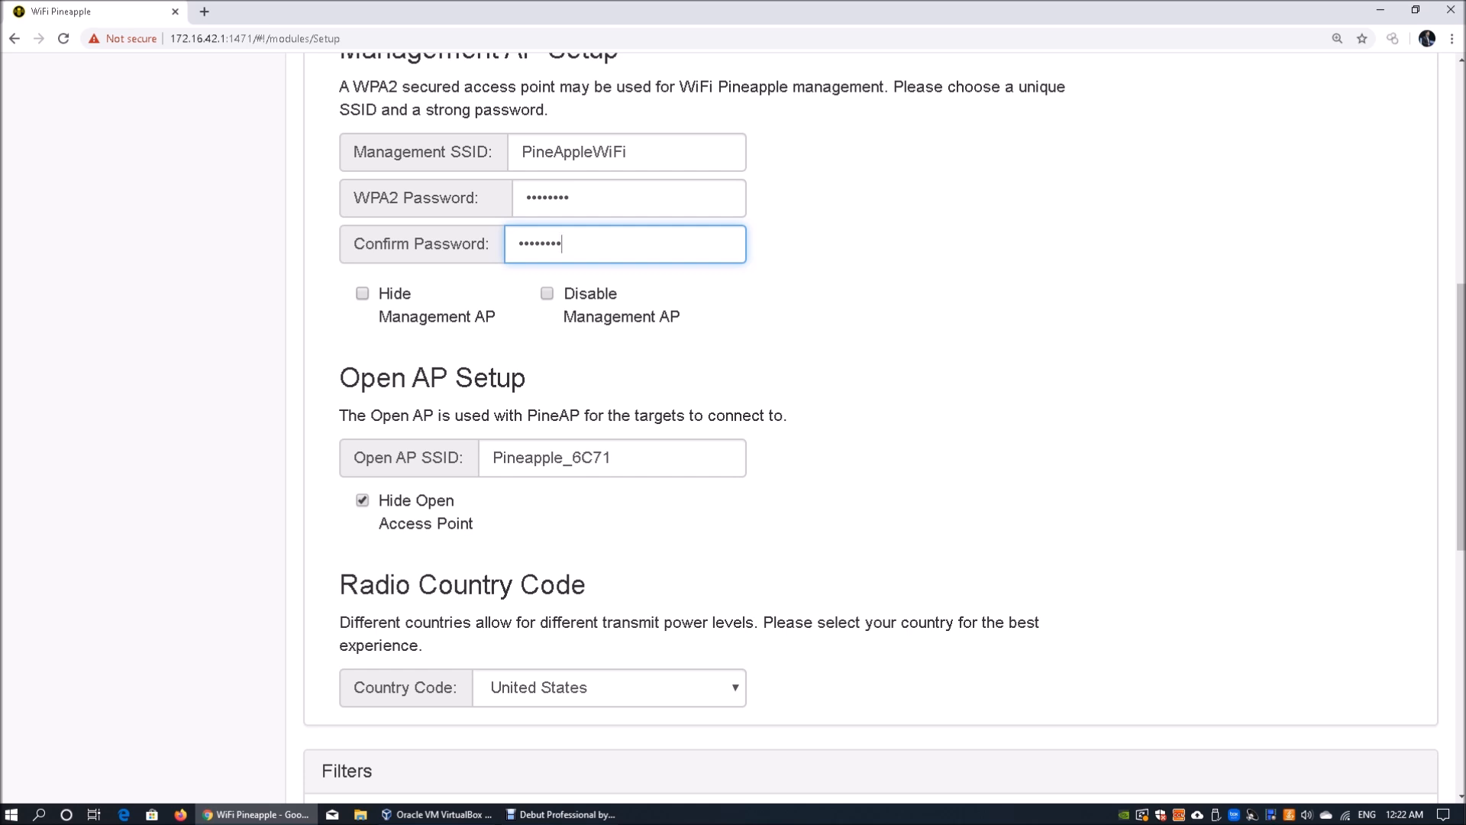
Step: Set the radio country code to Singapore
{"action": "scroll", "scroll_direction": "down", "scroll_amount": 3}
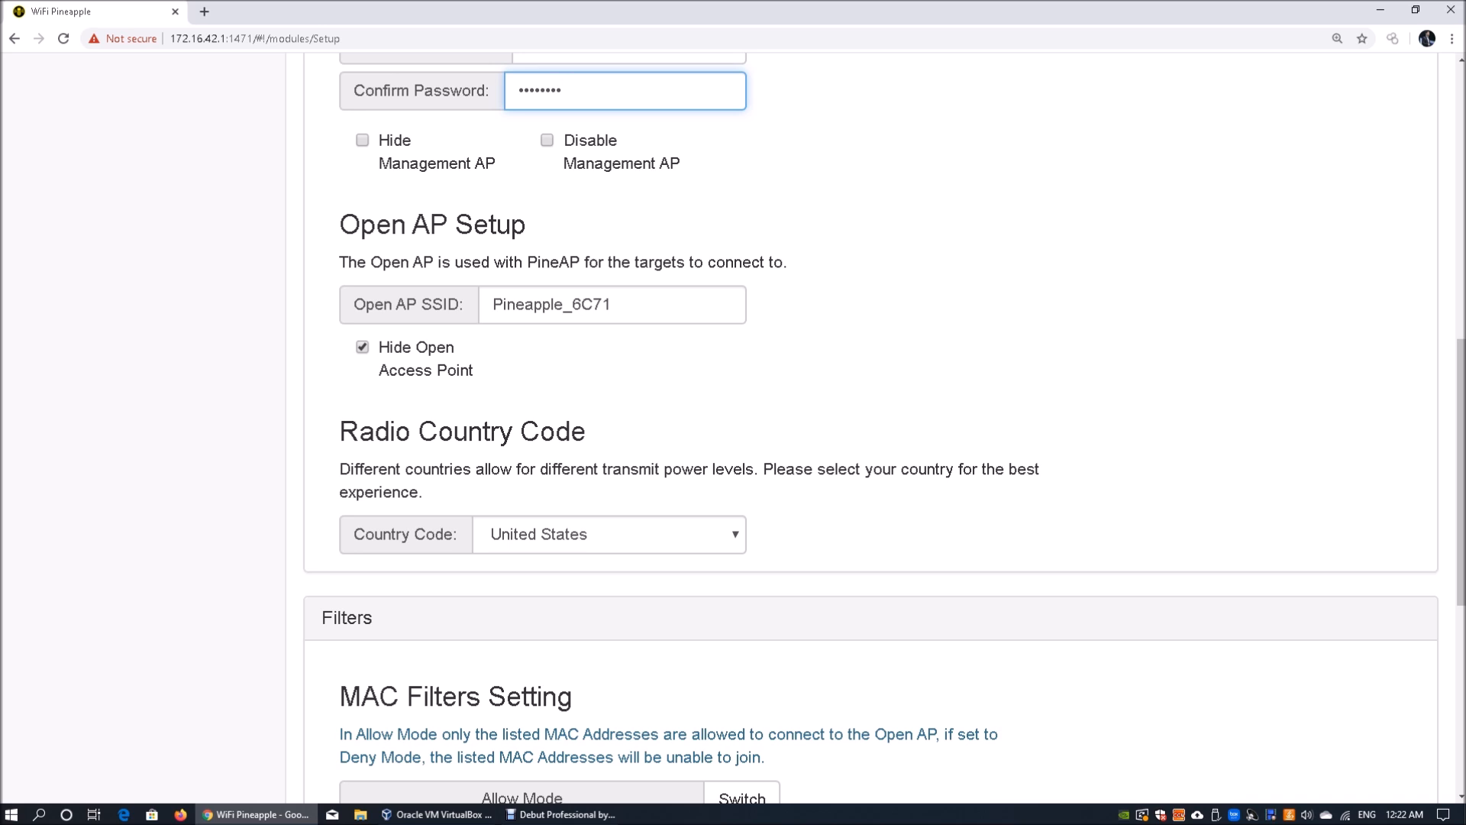
{"action": "scroll", "scroll_direction": "down", "scroll_amount": 3}
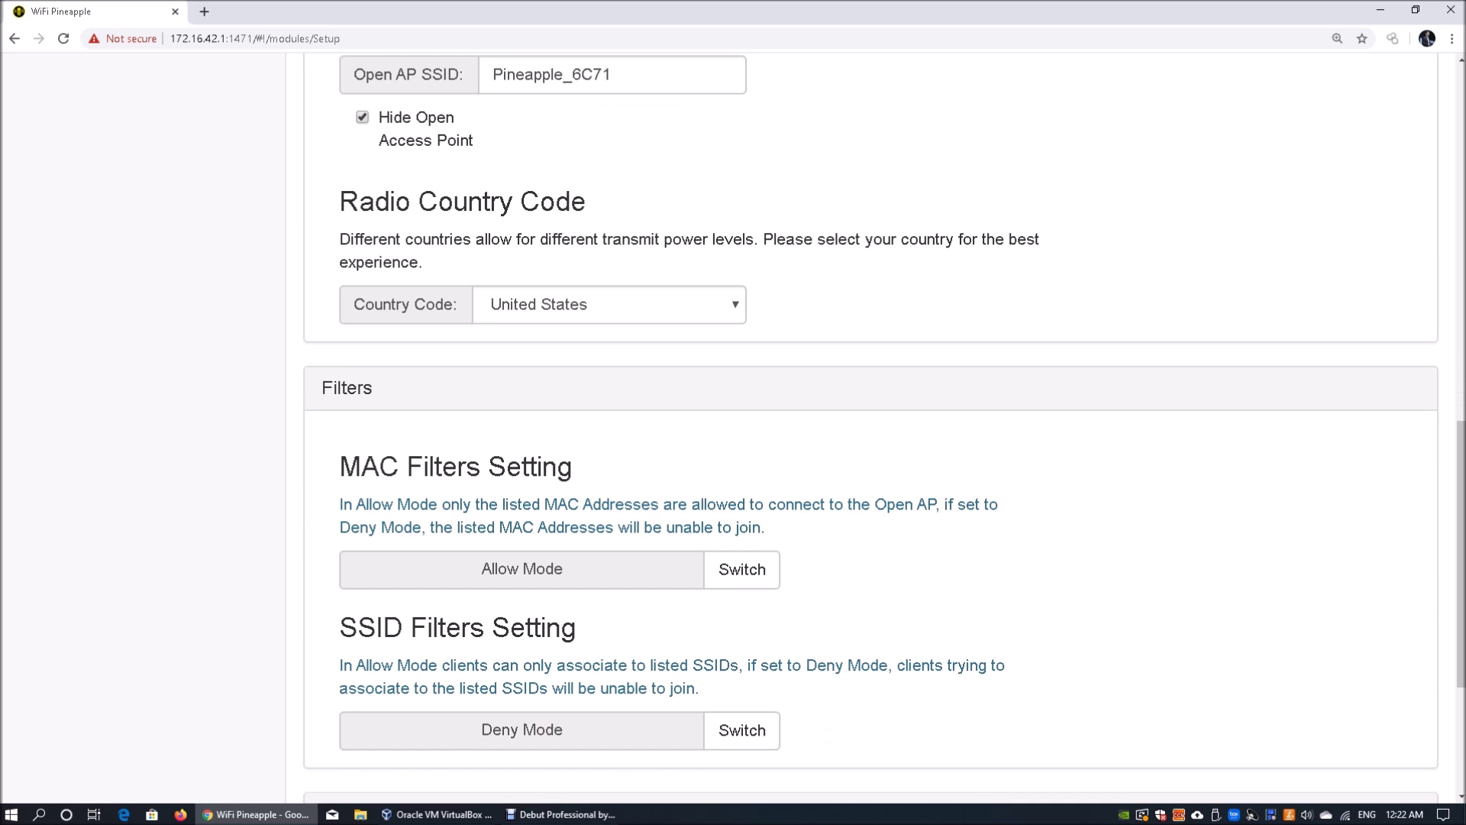
{"action": "left_click", "coordinate": [610, 304]}
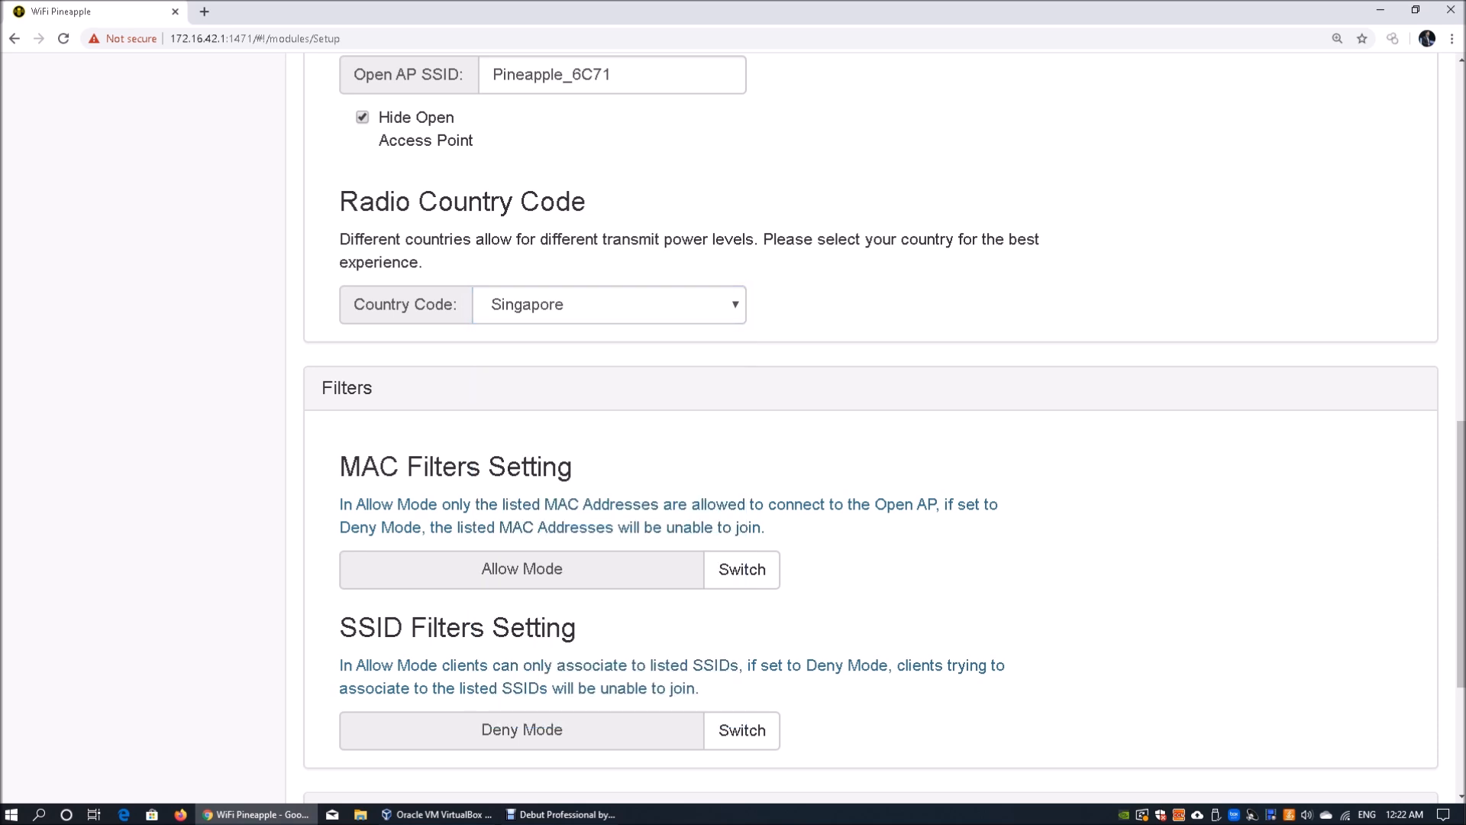
Step: Switch SSID filtering to Allow Mode and read the EULA text
{"action": "scroll", "scroll_direction": "down", "scroll_amount": 3}
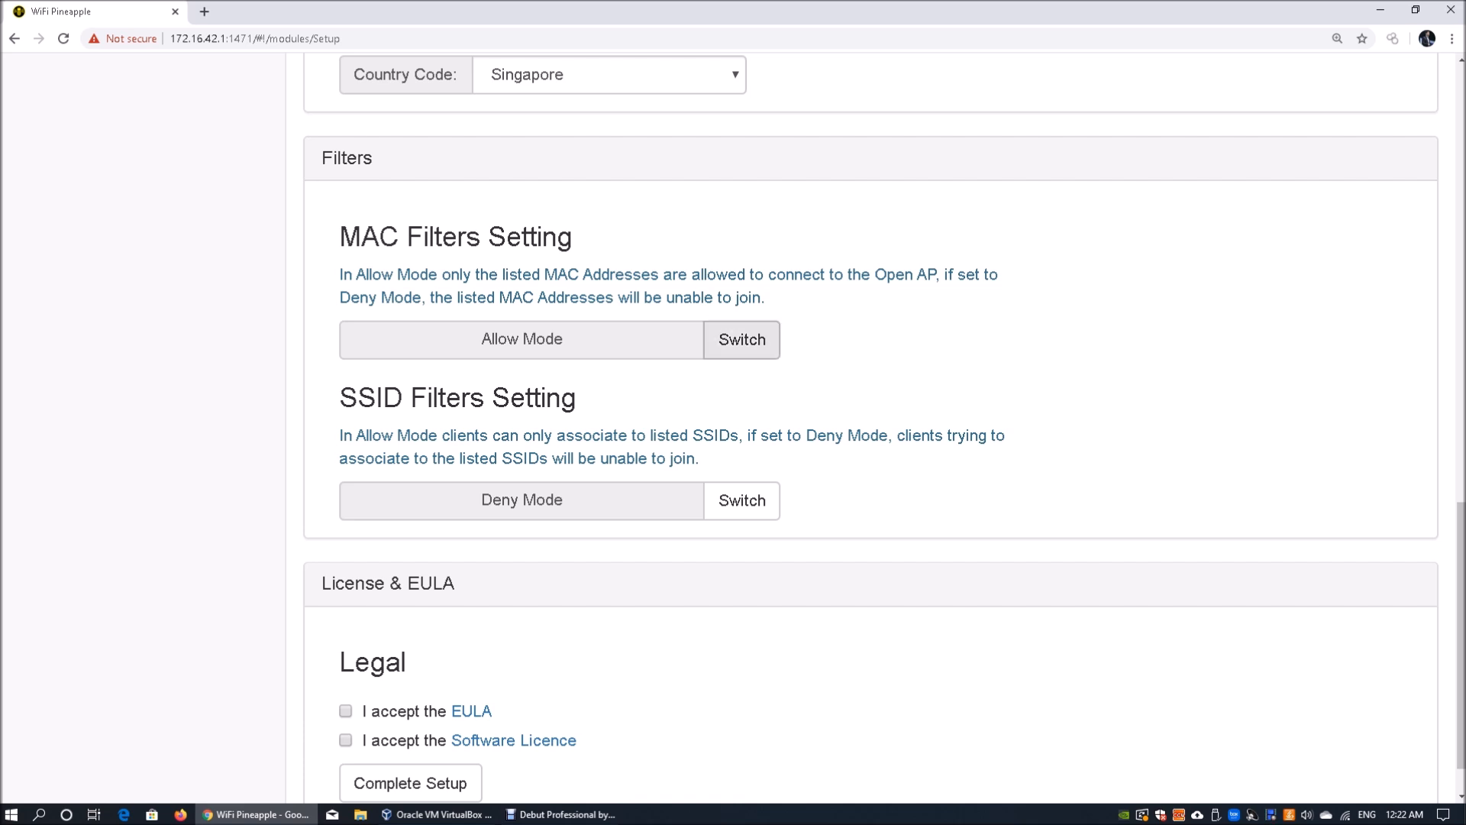
{"action": "scroll", "scroll_direction": "down", "scroll_amount": 3}
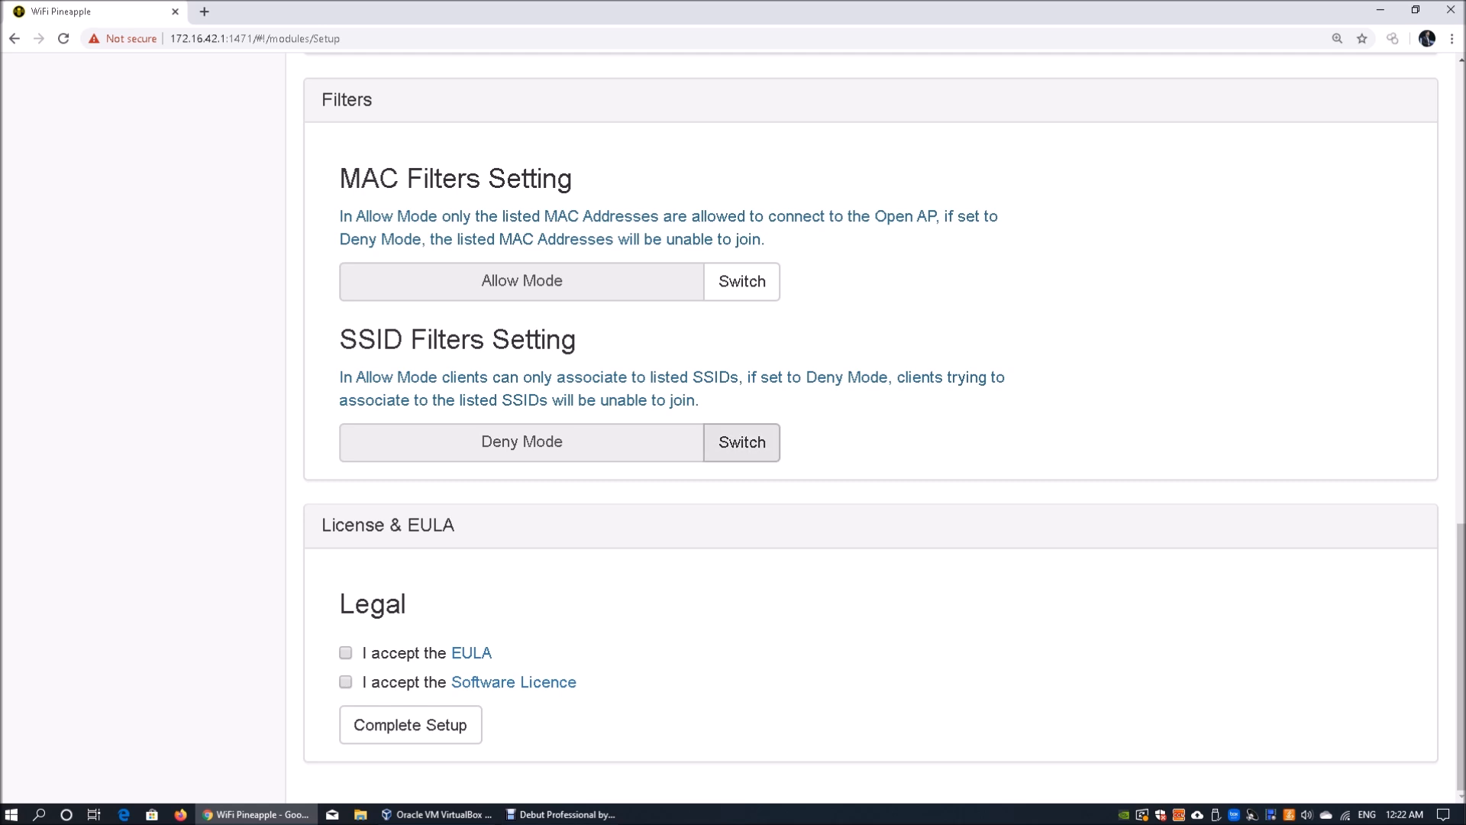
{"action": "left_click", "coordinate": [741, 442]}
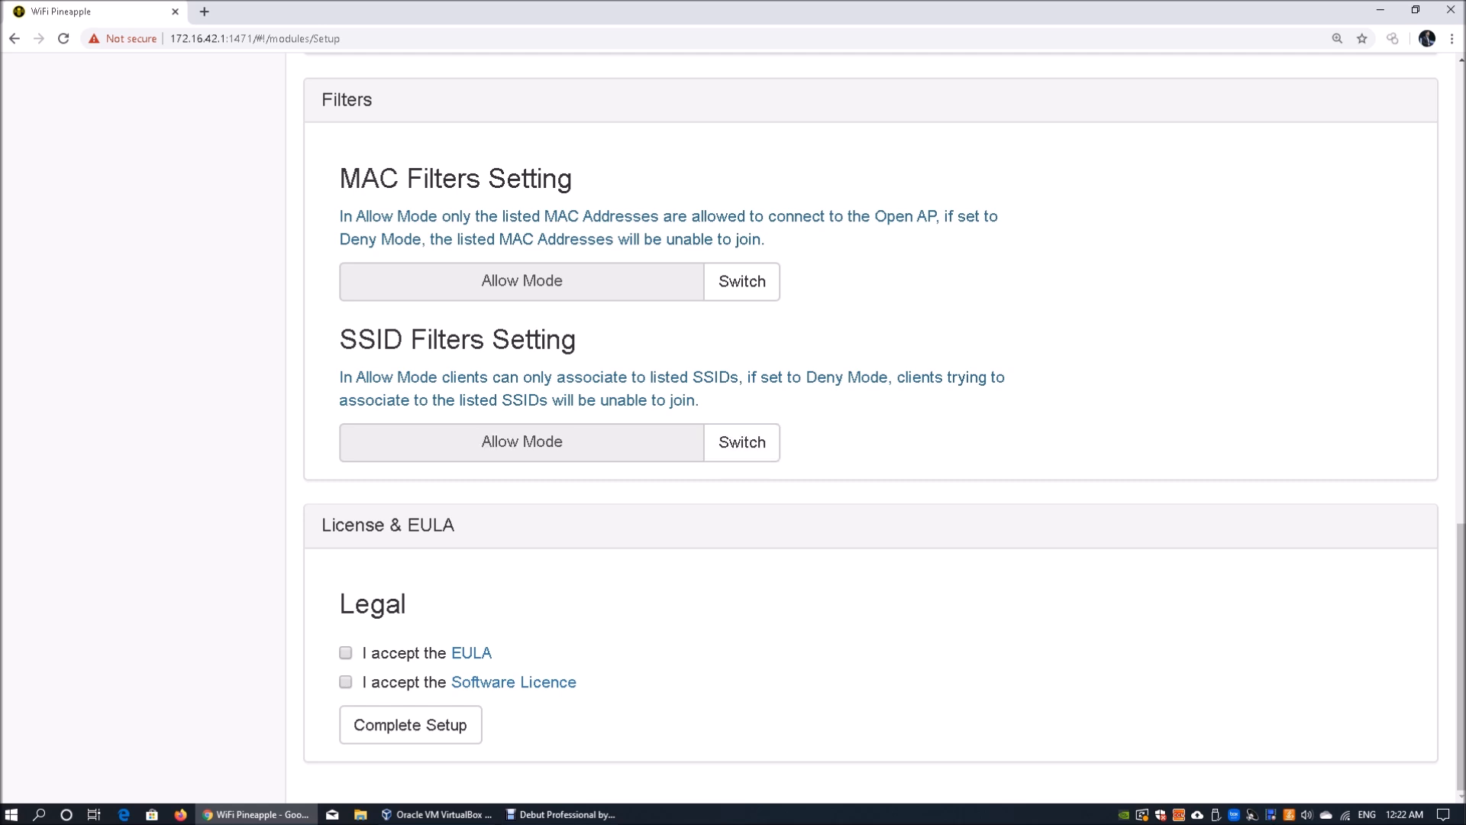
{"action": "left_click", "coordinate": [470, 652]}
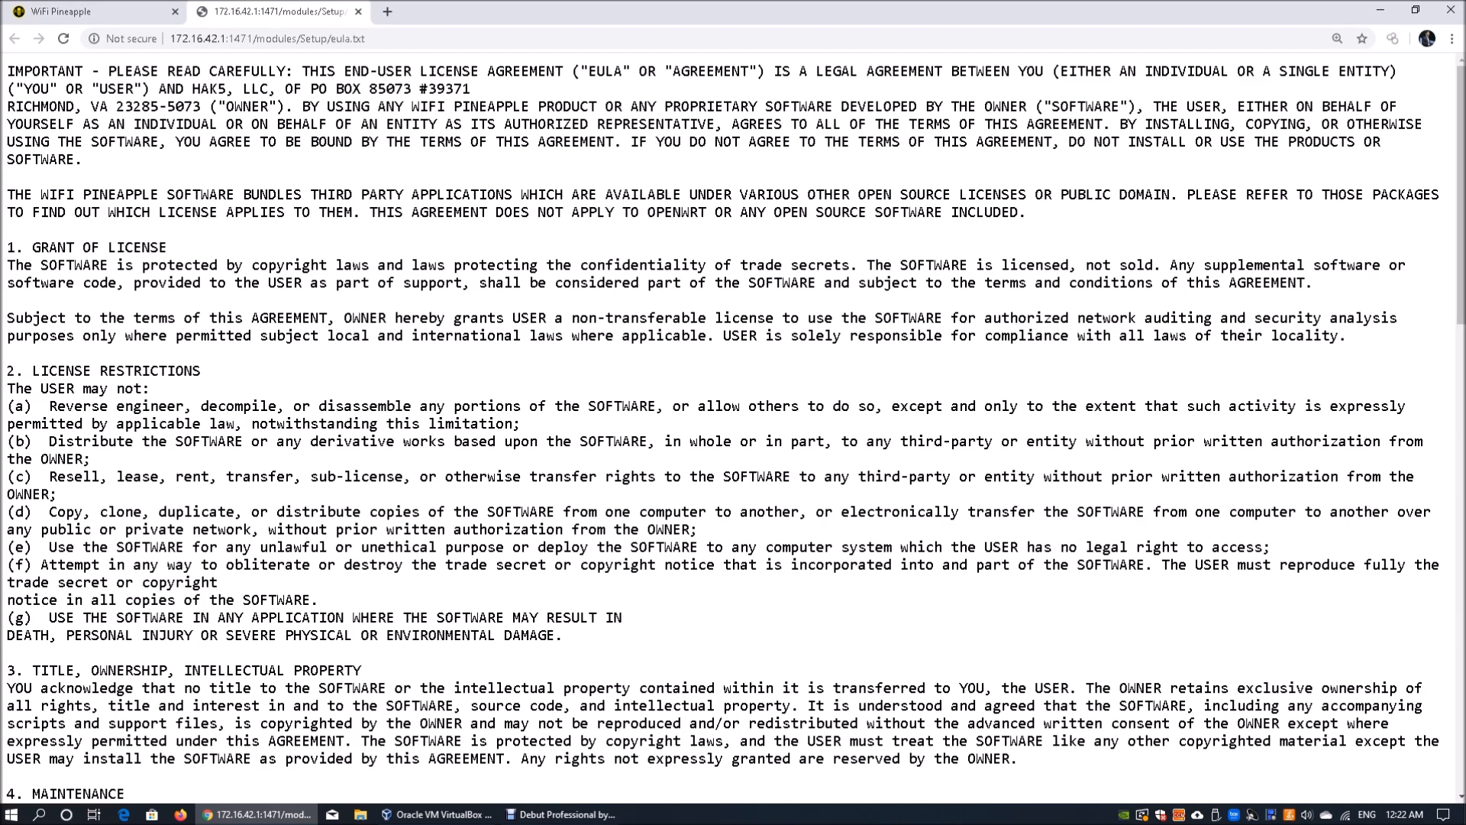
{"action": "left_click", "coordinate": [30, 40]}
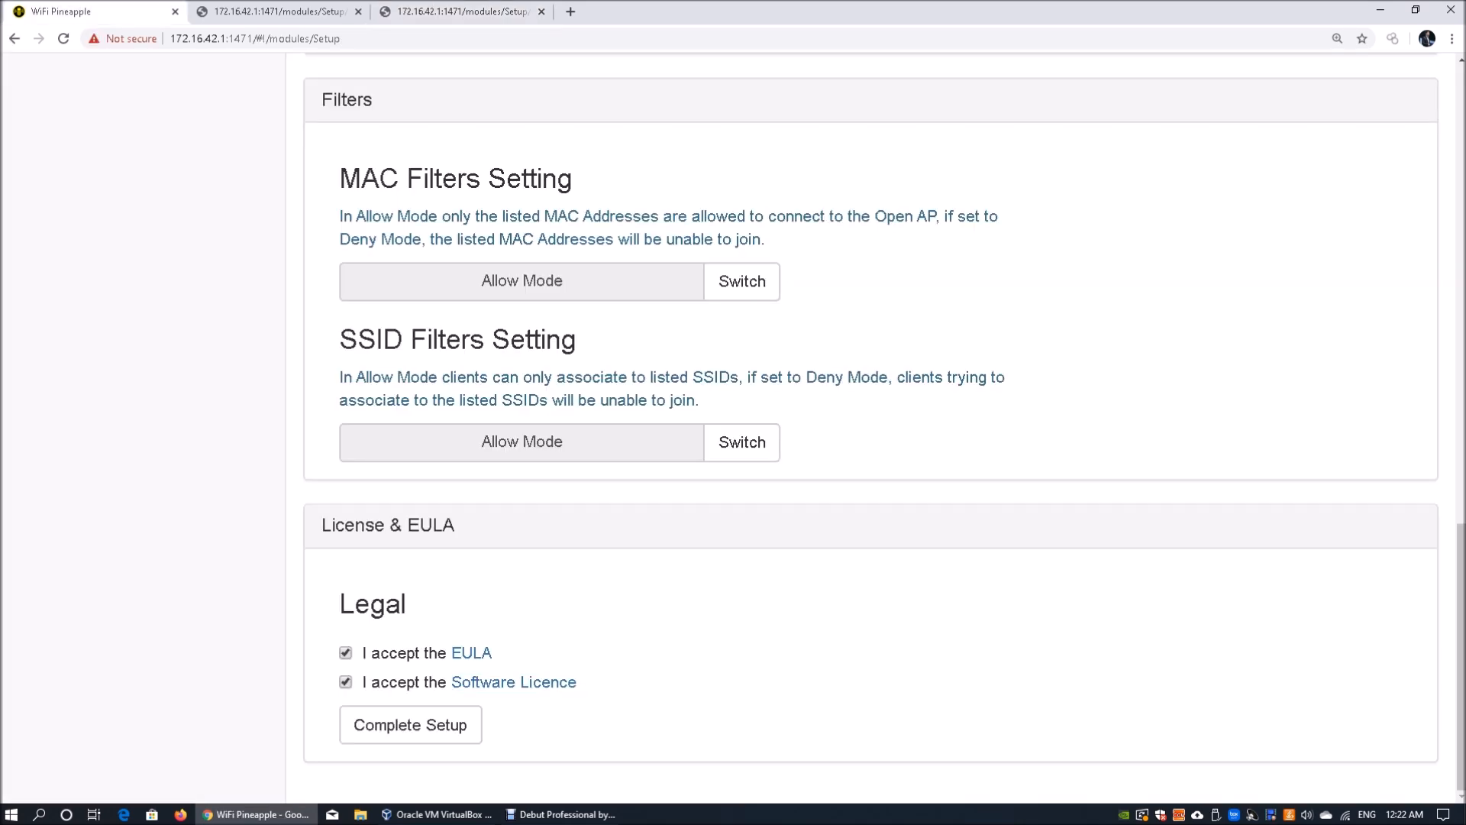
Step: Complete setup, join PineAppleWiFi, and log in as root to the Dashboard
{"action": "left_click", "coordinate": [410, 725]}
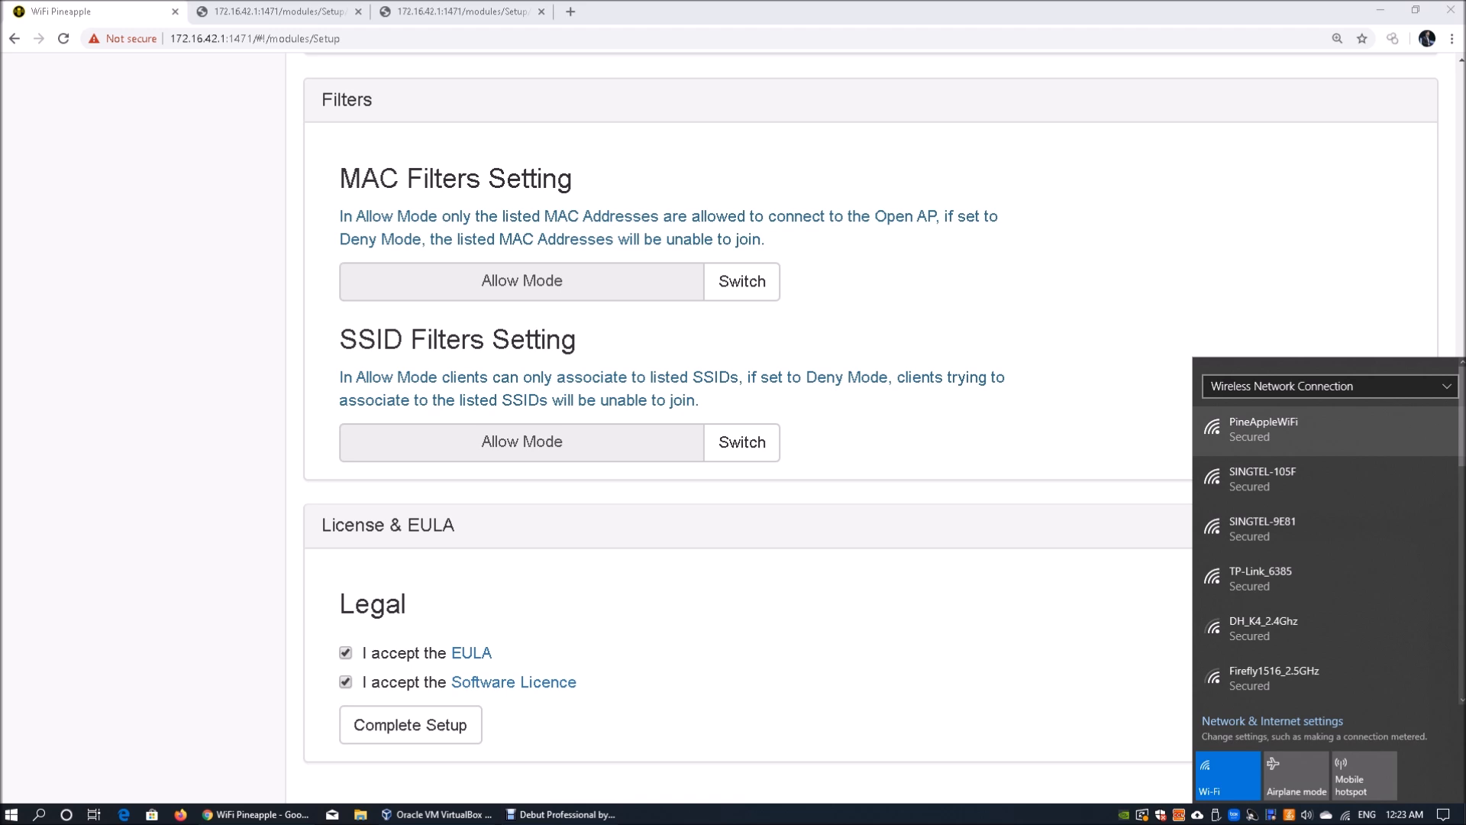
{"action": "left_click", "coordinate": [1301, 429]}
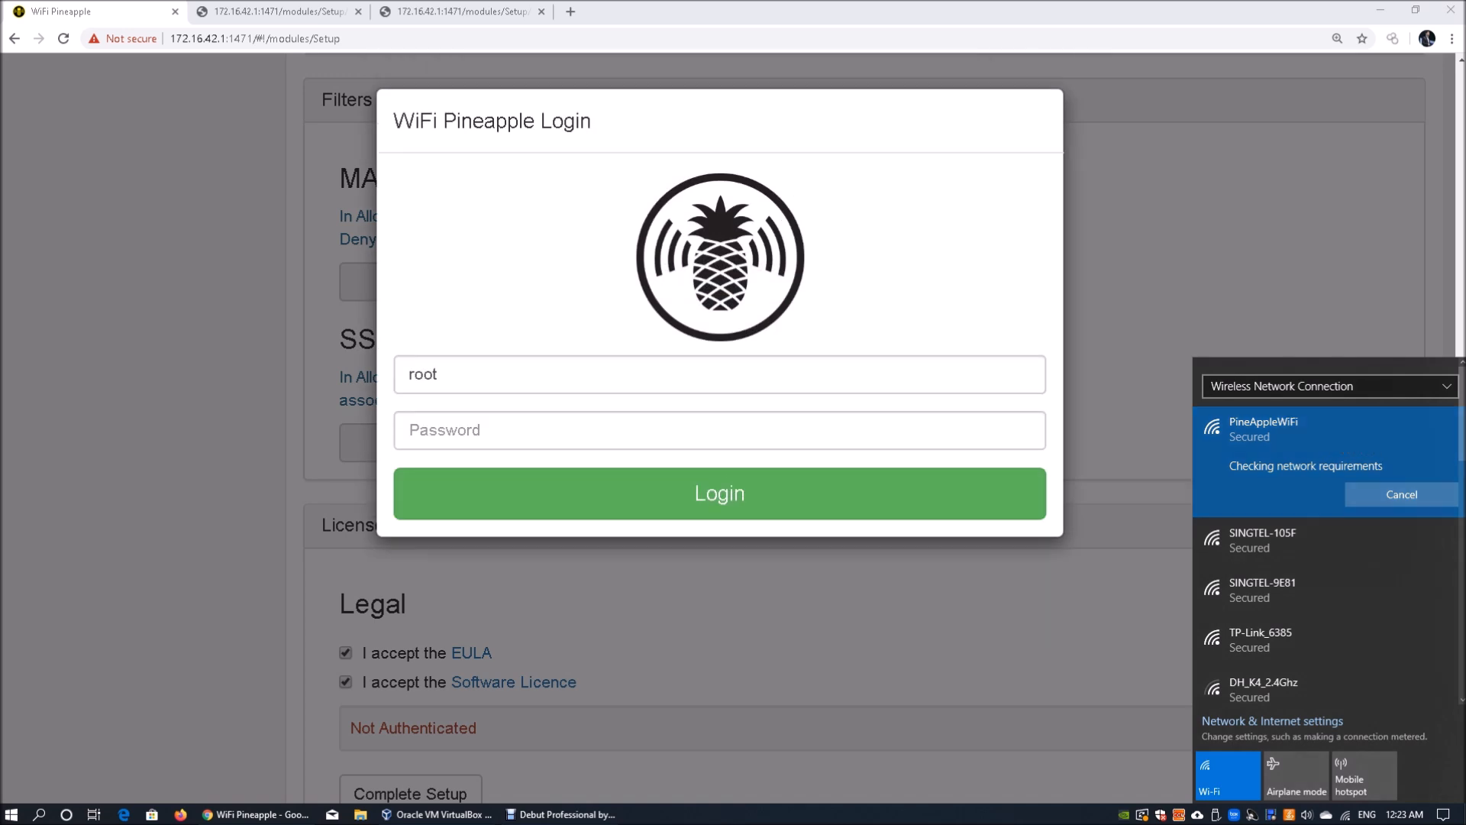
{"action": "type", "text": "•••"}
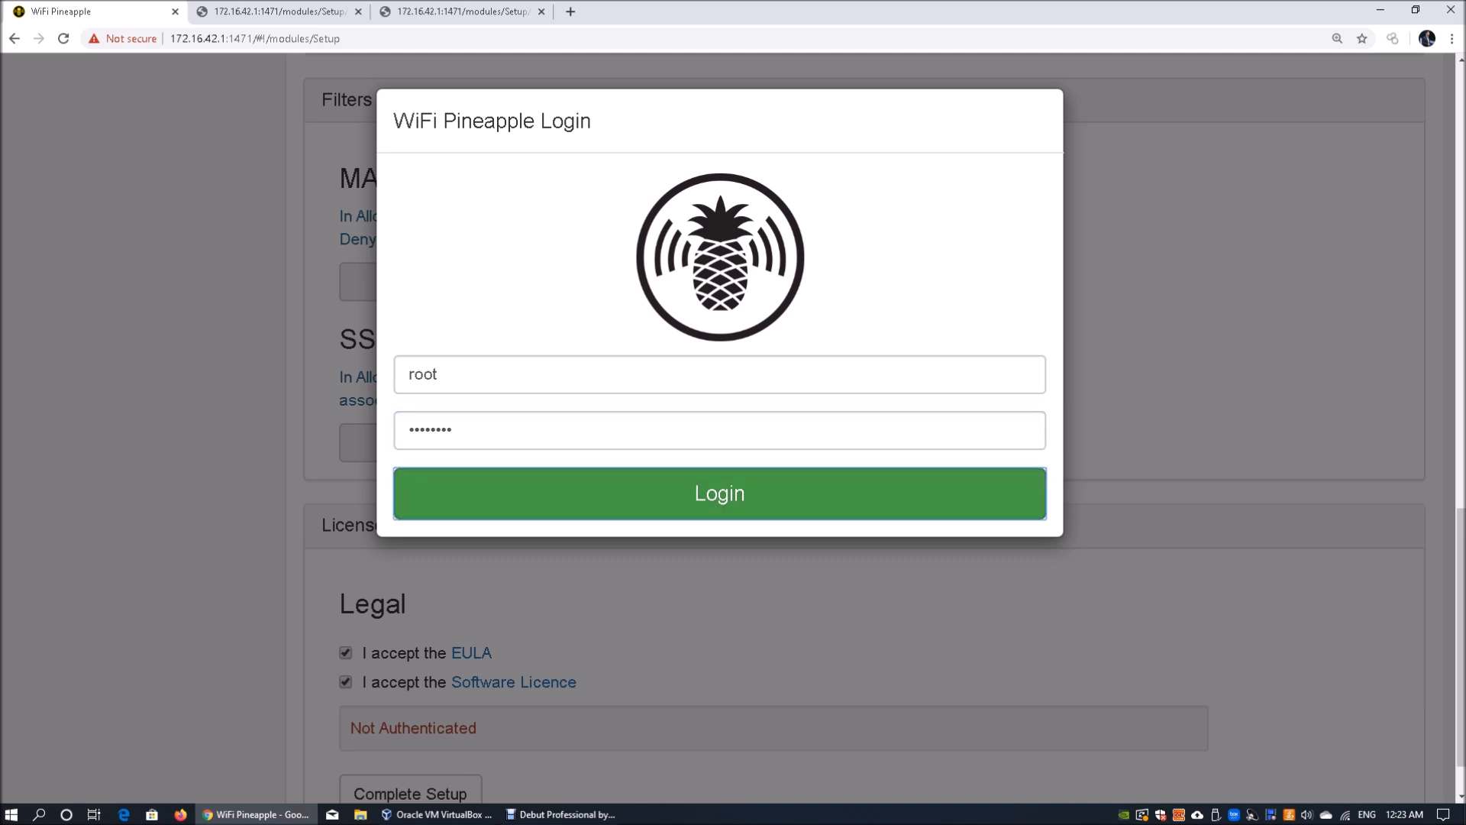
{"action": "left_click", "coordinate": [719, 493]}
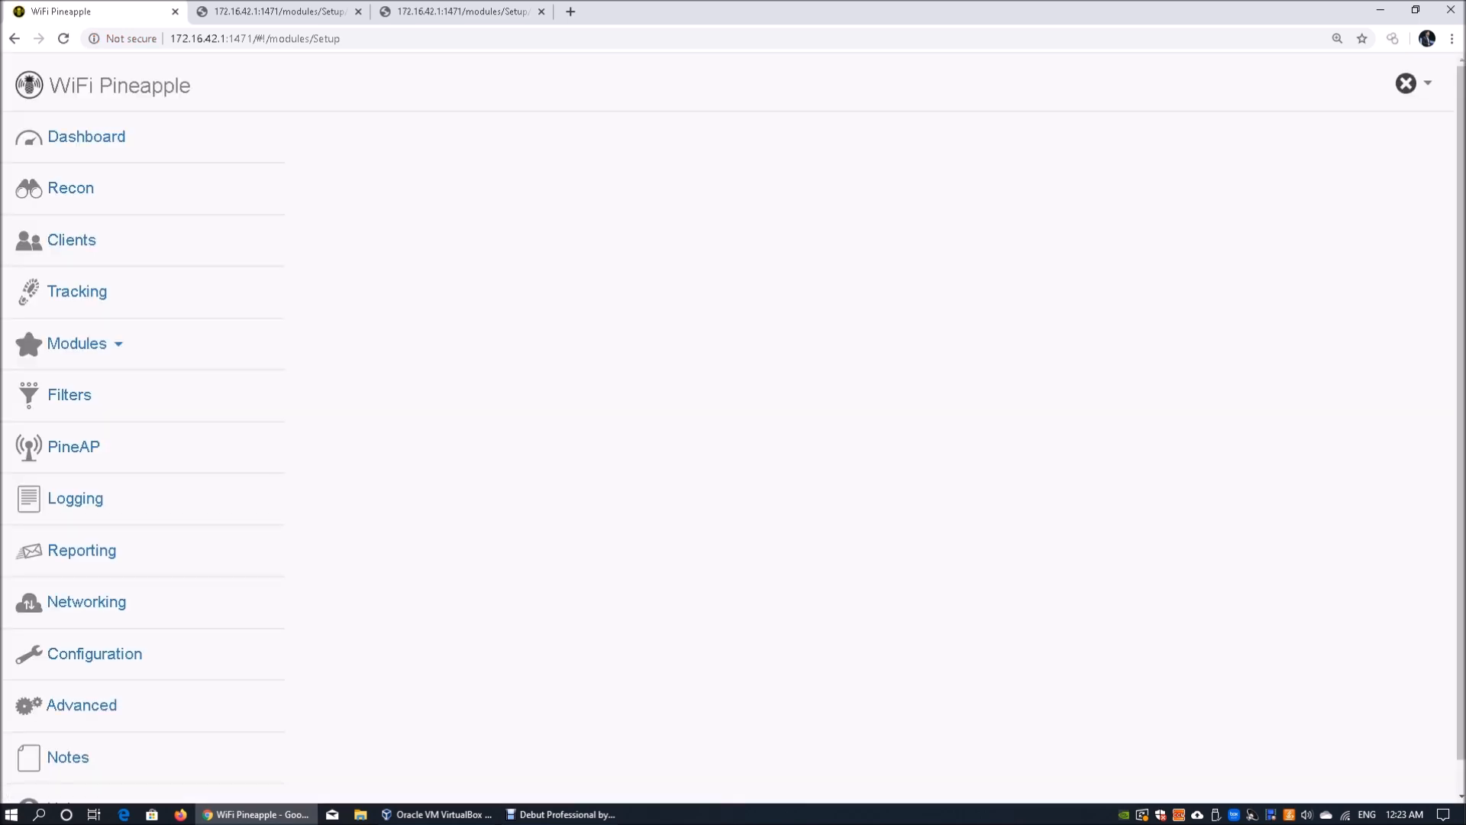
{"action": "left_click", "coordinate": [86, 135]}
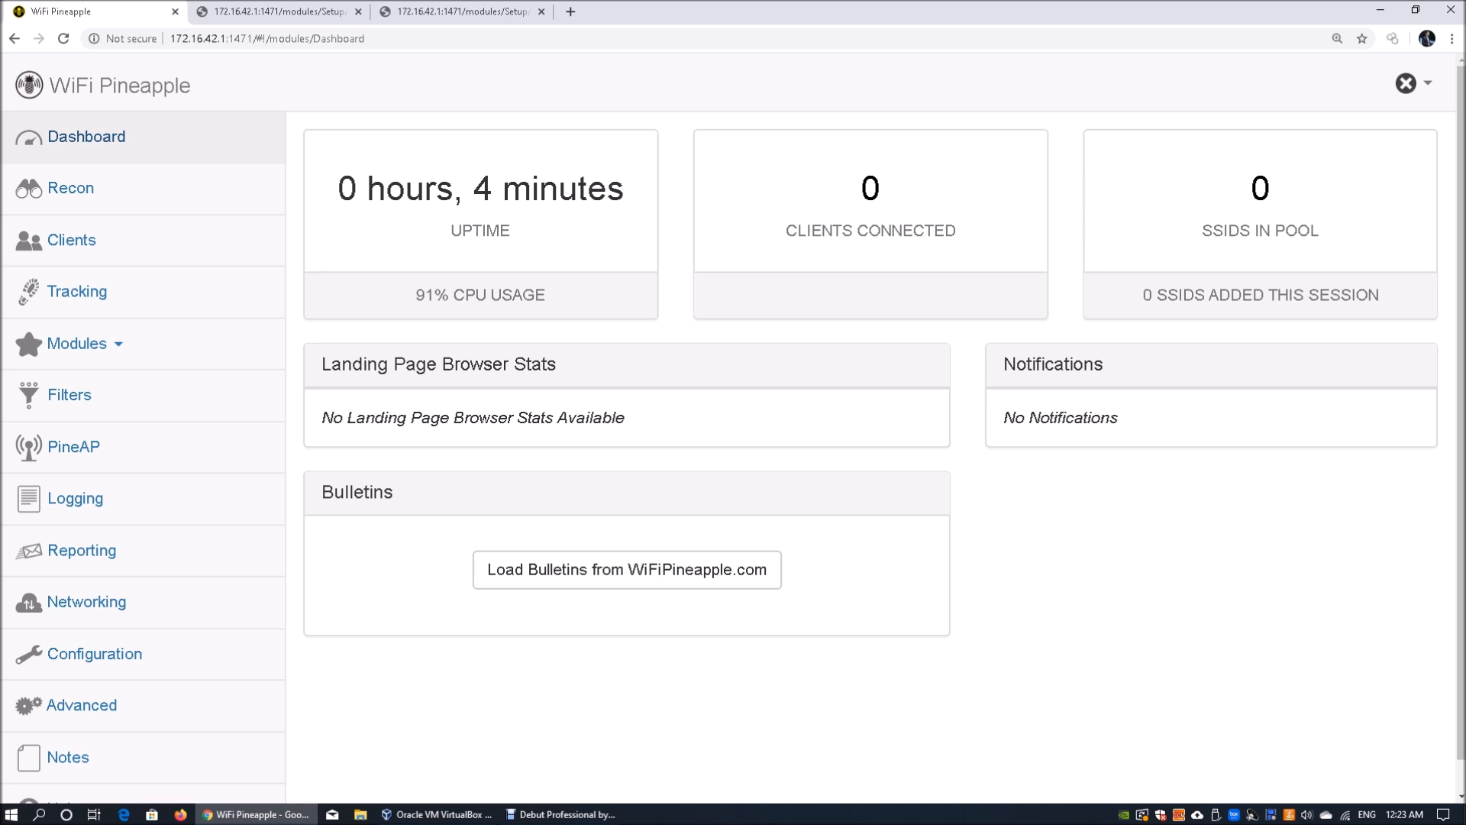
Step: Try loading bulletins, then open Windows Ethernet settings via a 'network' search
{"action": "left_click", "coordinate": [627, 570]}
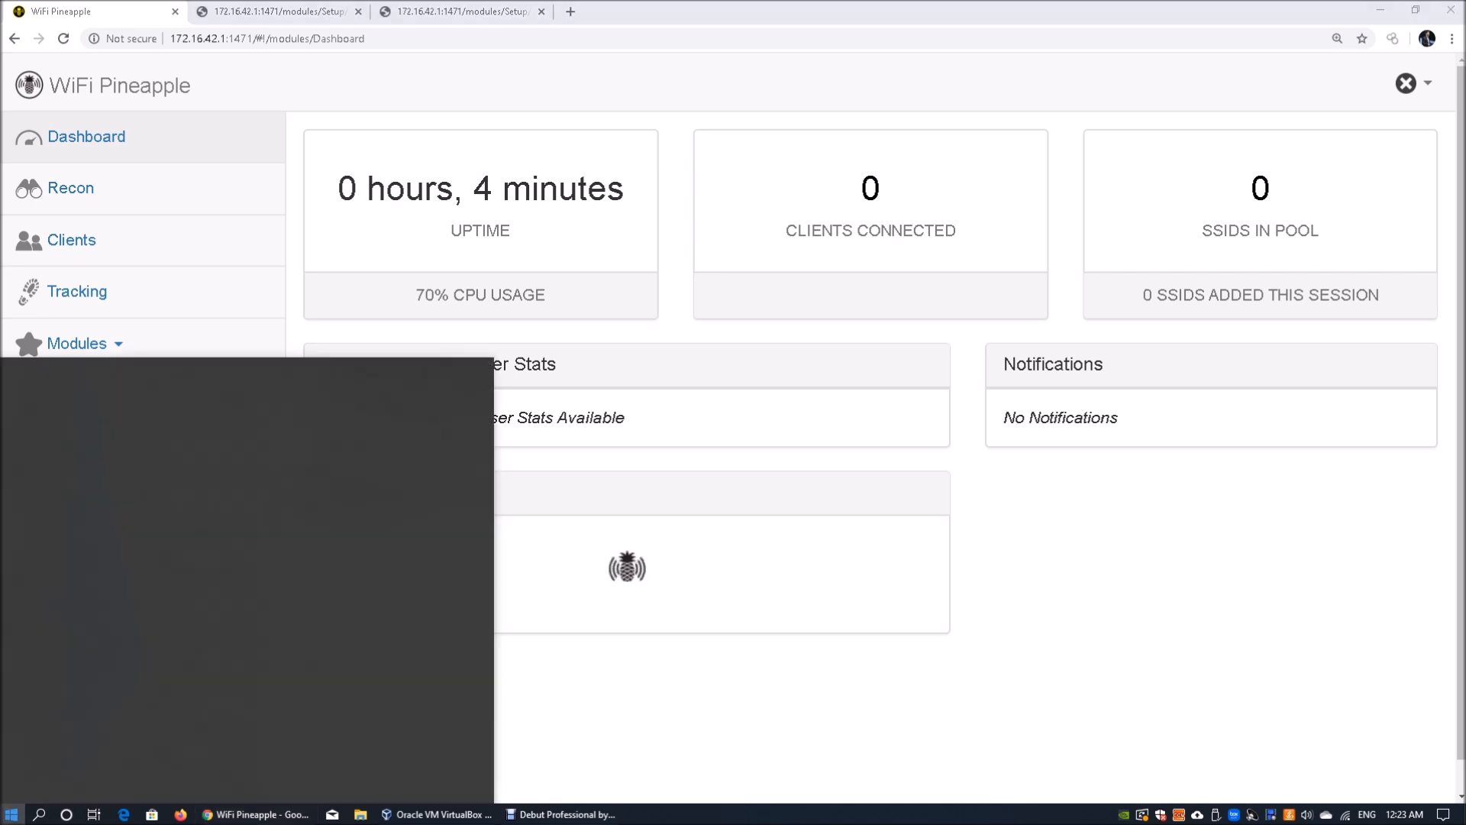
{"action": "type", "text": "network"}
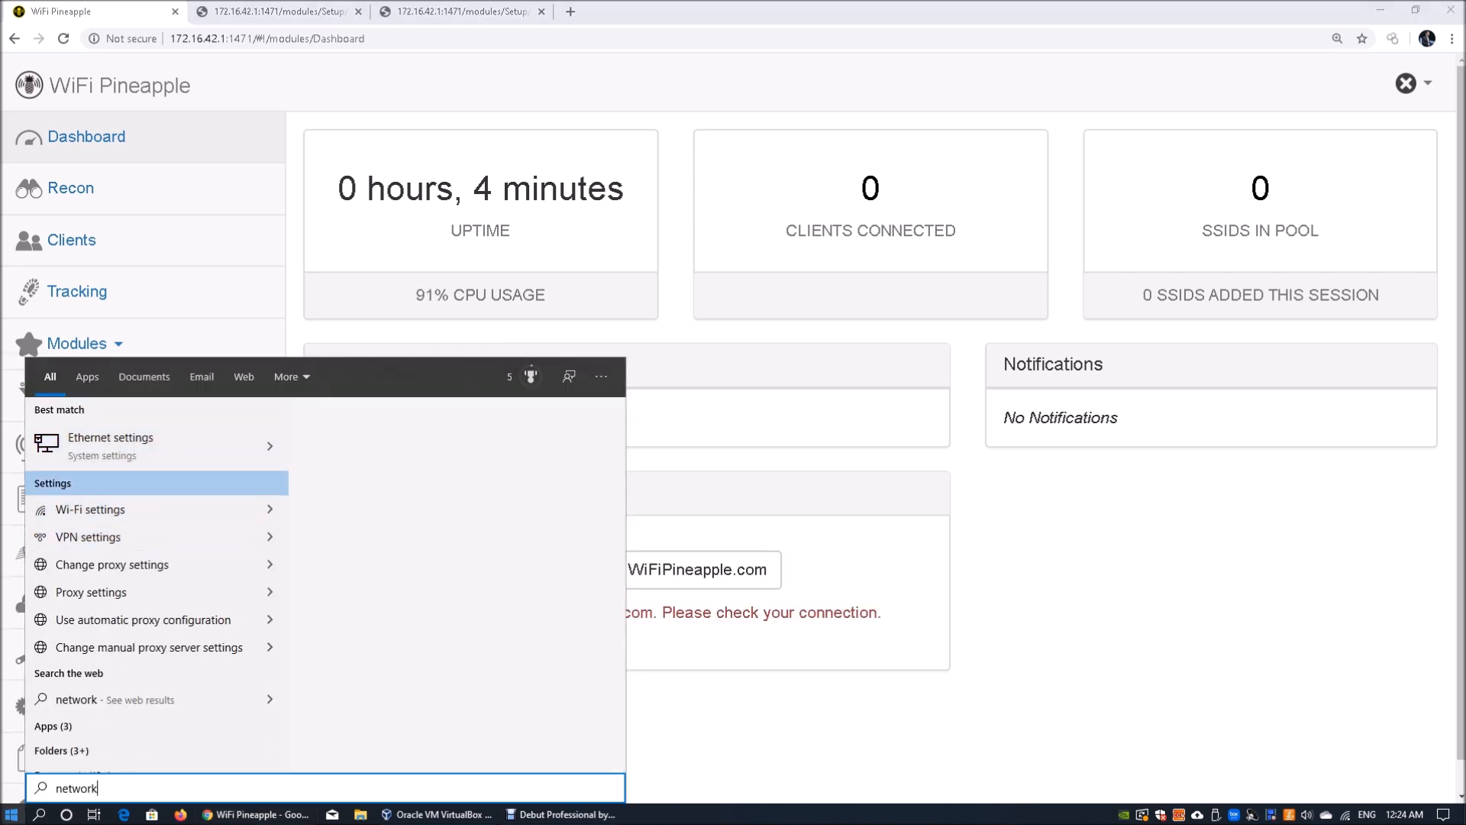
{"action": "left_click", "coordinate": [110, 446]}
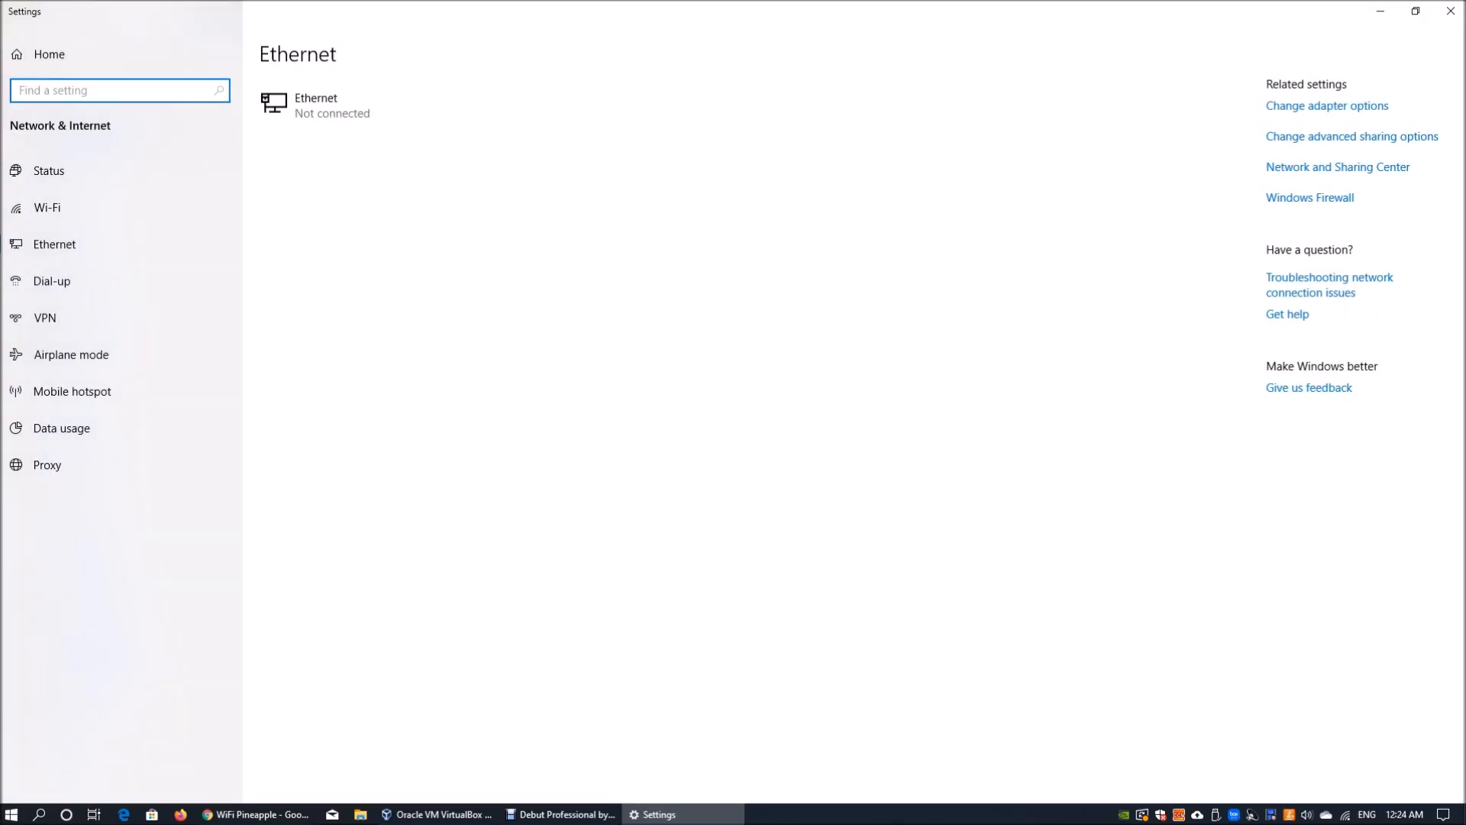
Step: Open 'Change adapter options' to list the network adapter connections
{"action": "left_click", "coordinate": [1327, 105]}
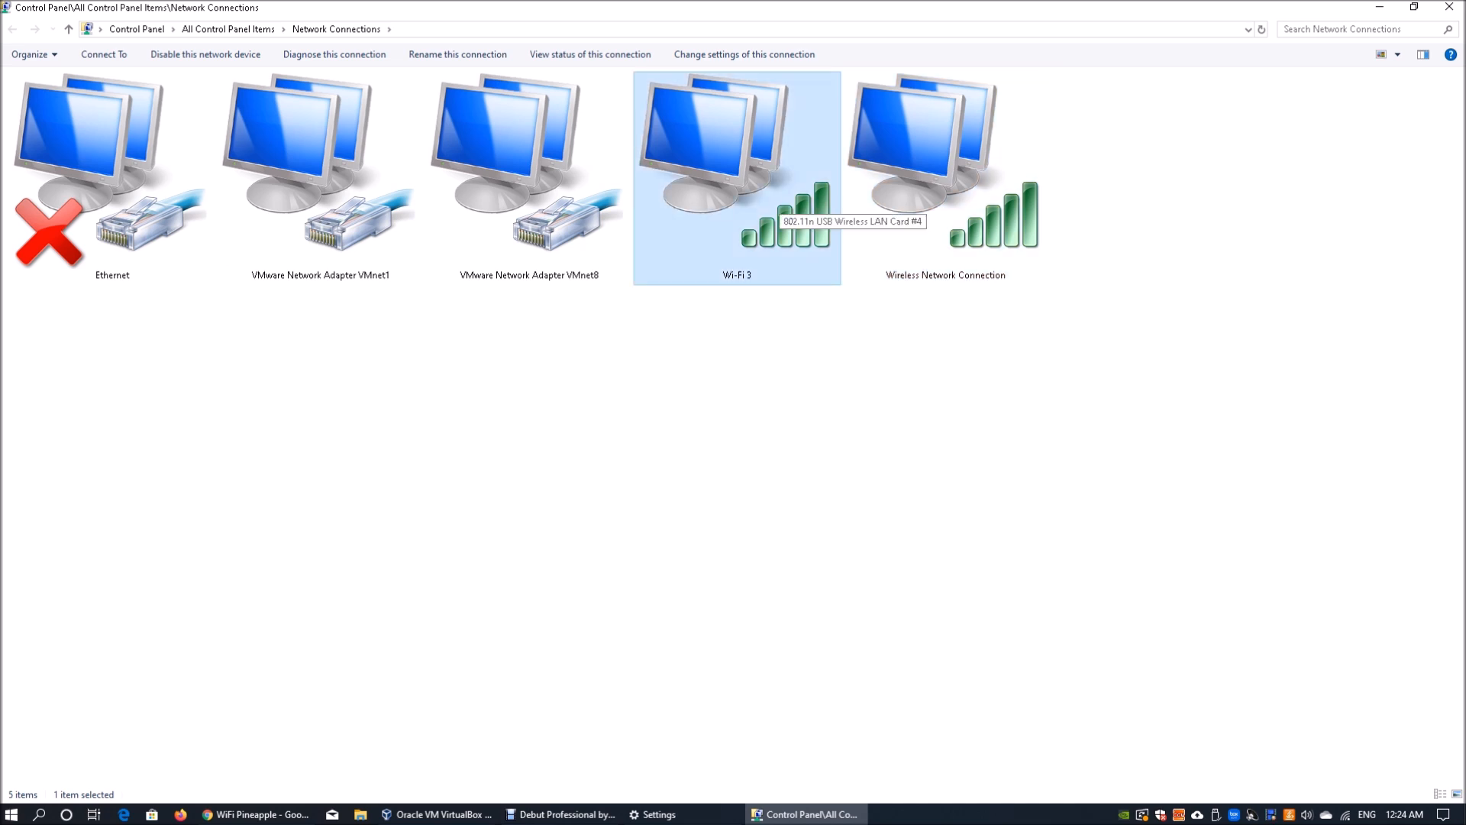
Step: Share Wi-Fi 3's internet connection with Wireless Network Connection in its Sharing properties
{"action": "left_click", "coordinate": [945, 137]}
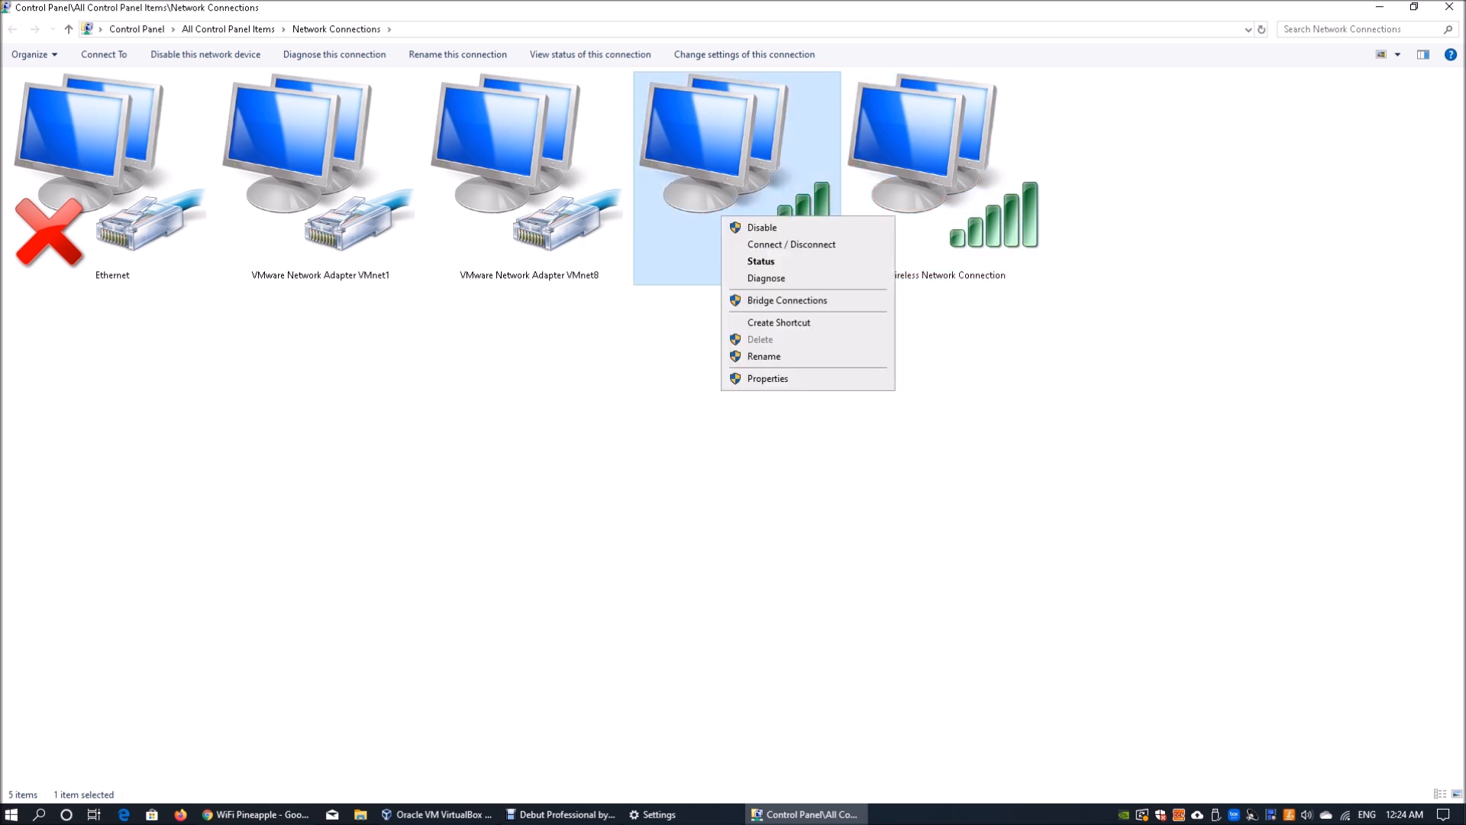
{"action": "left_click", "coordinate": [768, 378]}
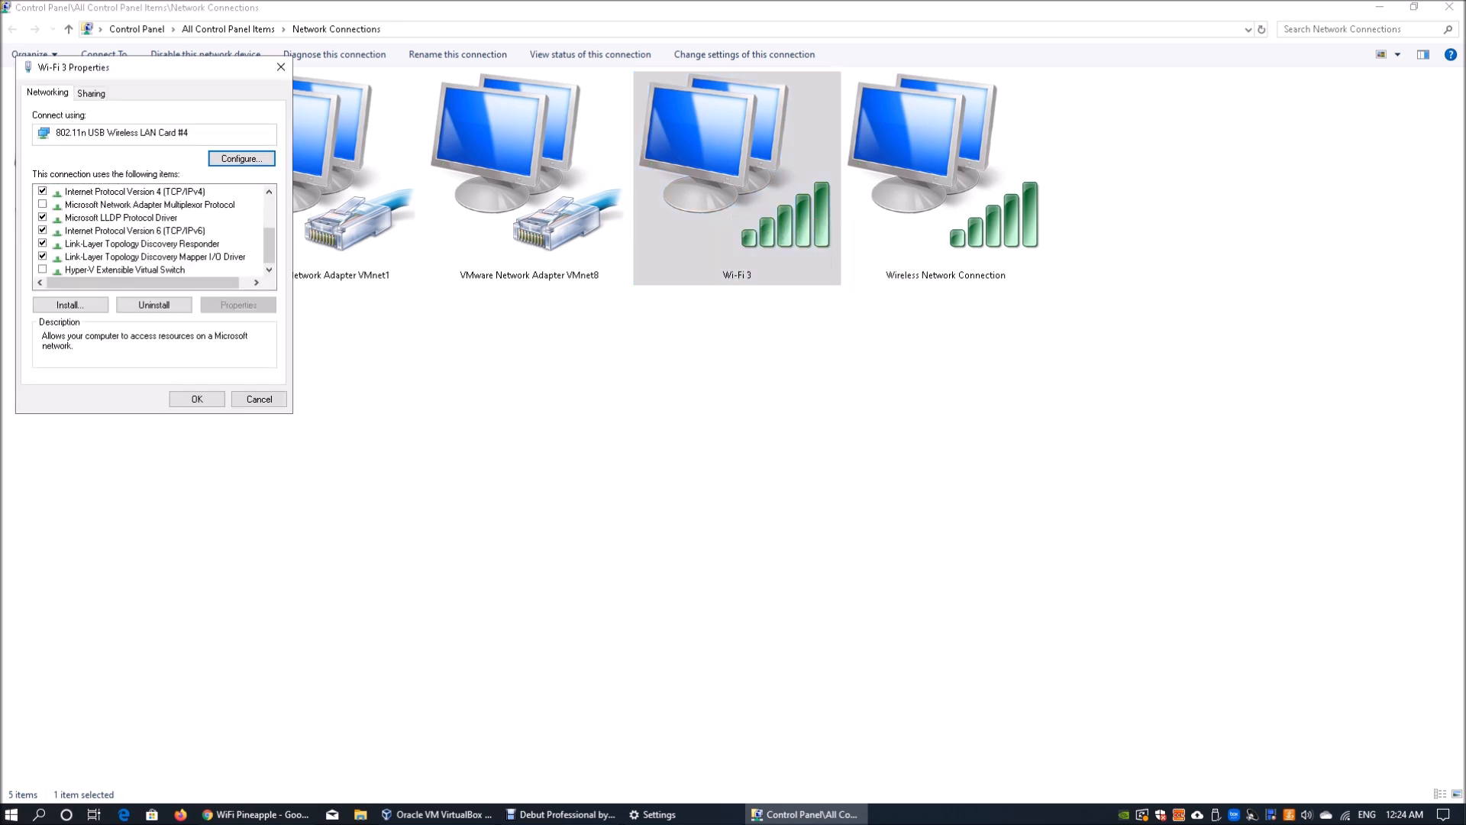
{"action": "left_click", "coordinate": [91, 92]}
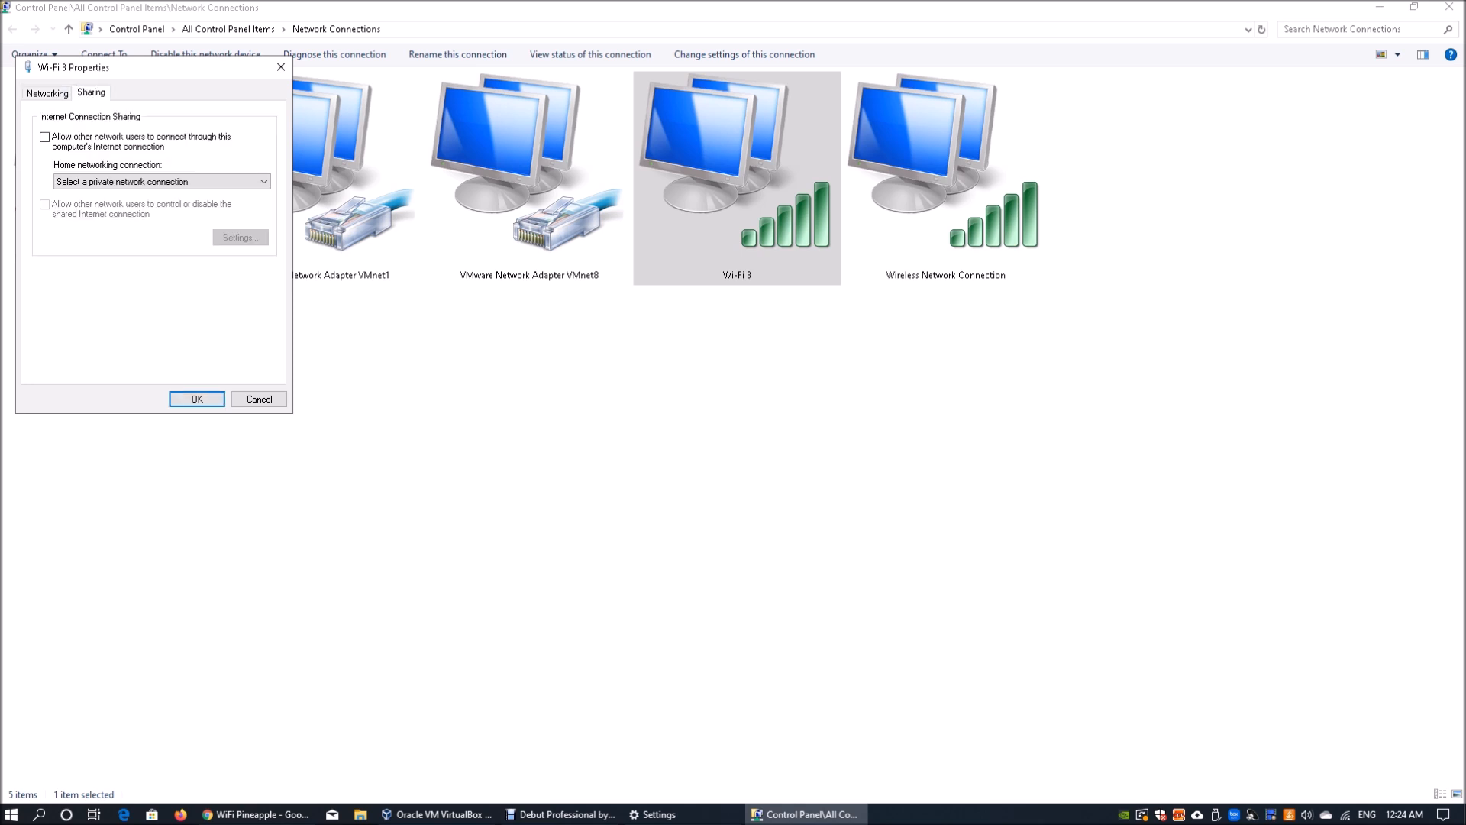
{"action": "left_click", "coordinate": [42, 139]}
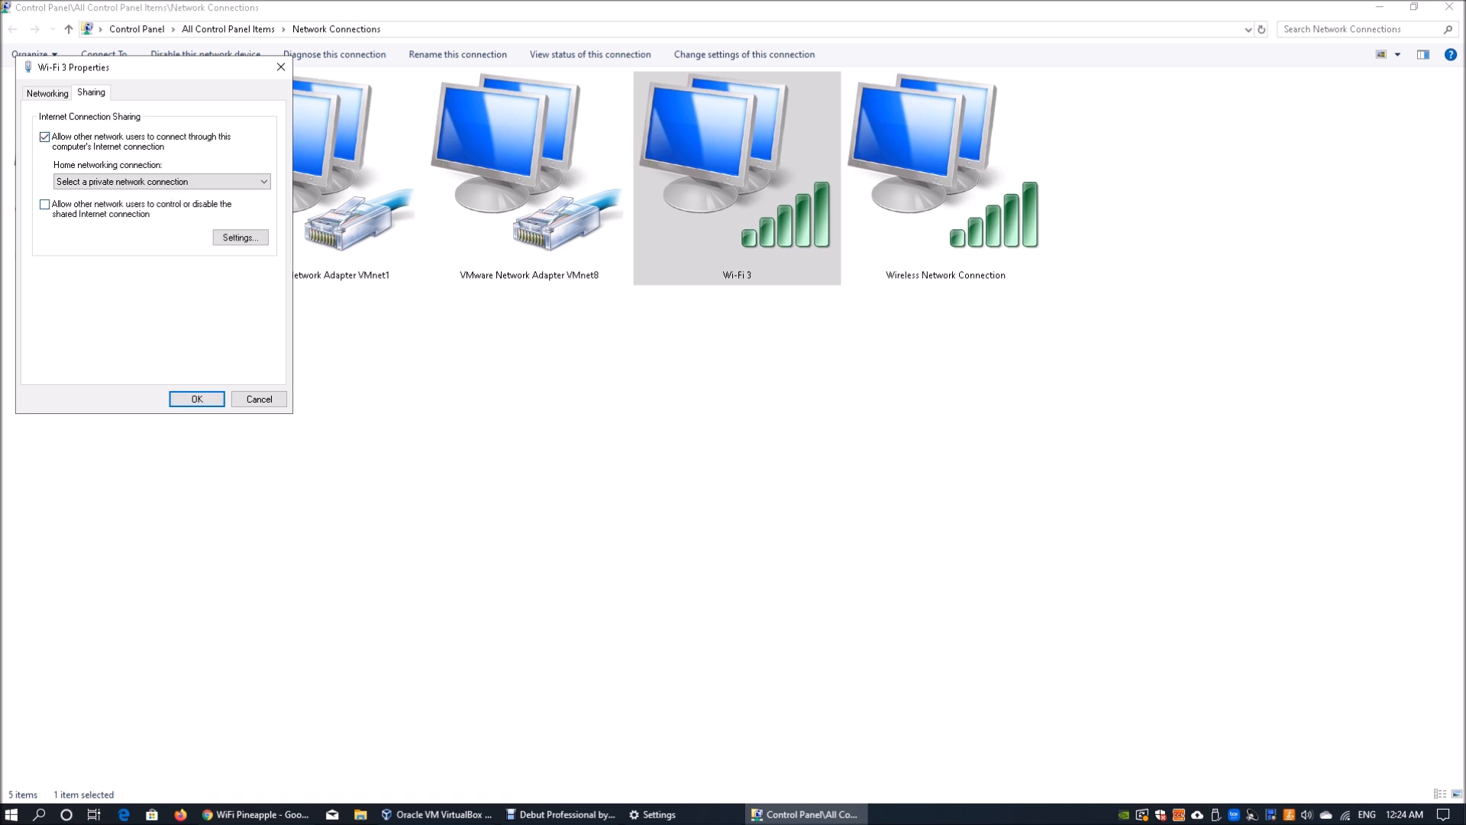
{"action": "left_click", "coordinate": [44, 204]}
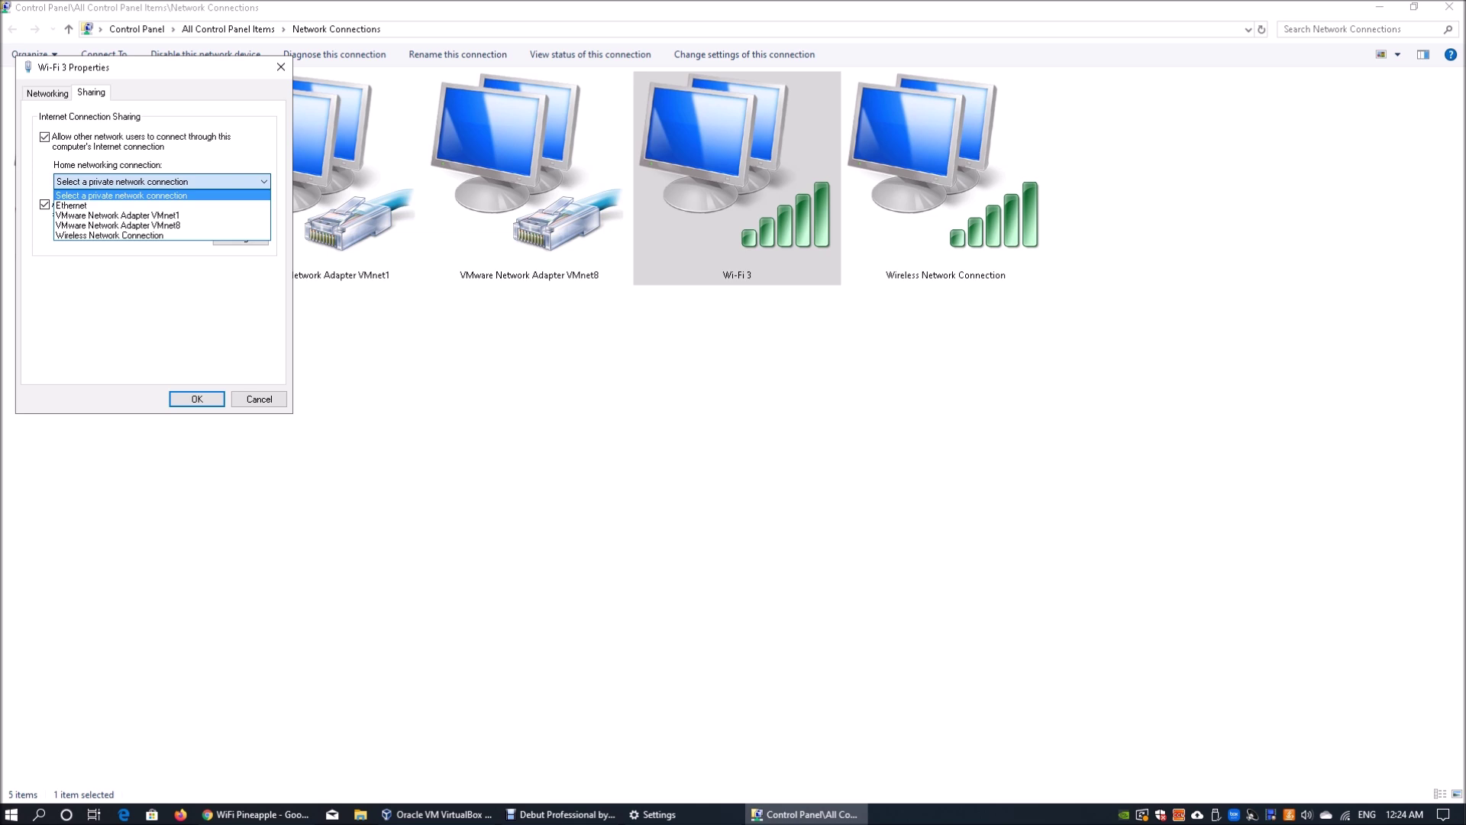
{"action": "left_click", "coordinate": [109, 235]}
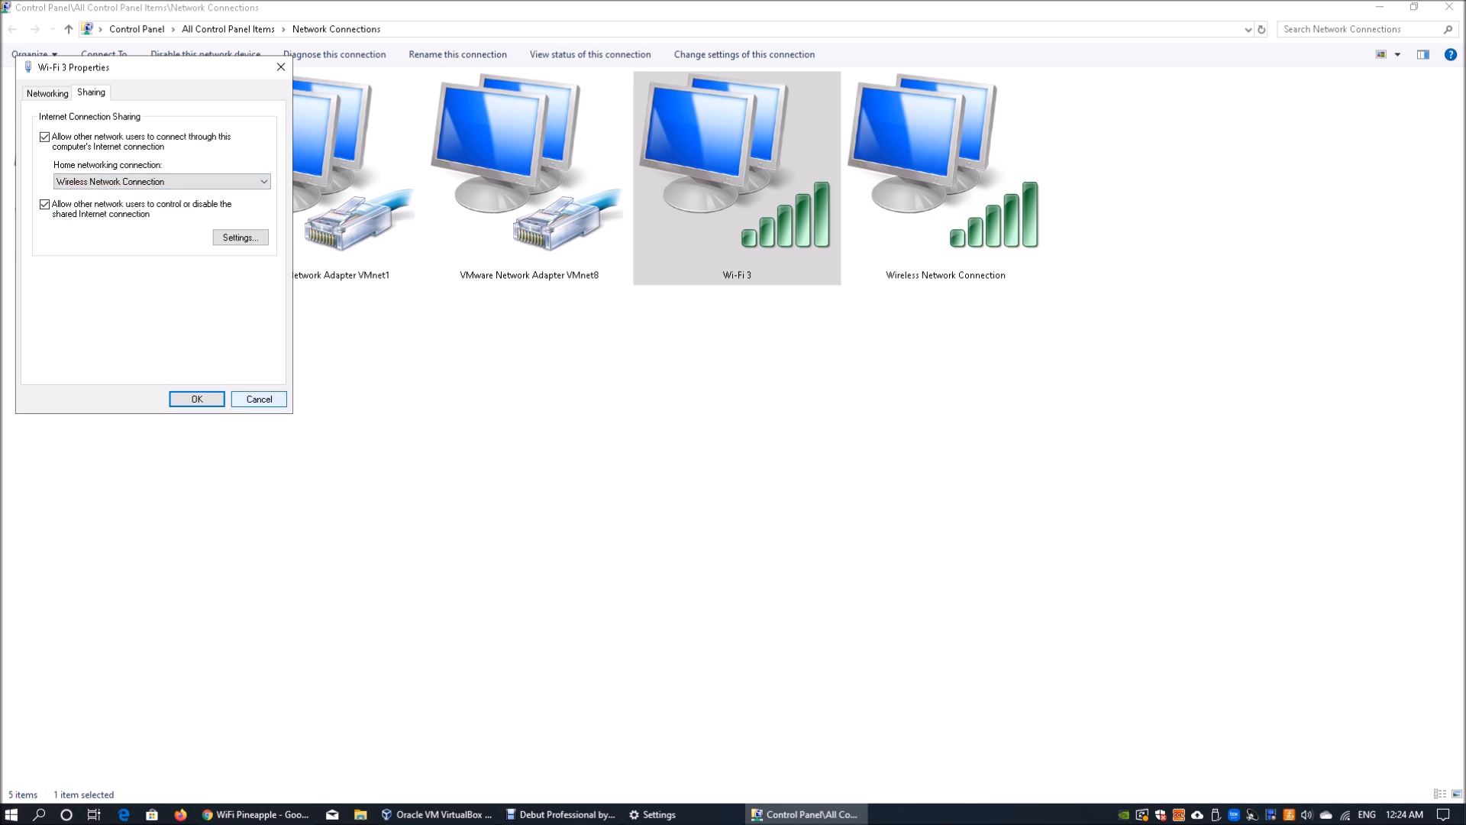
{"action": "left_click", "coordinate": [240, 236]}
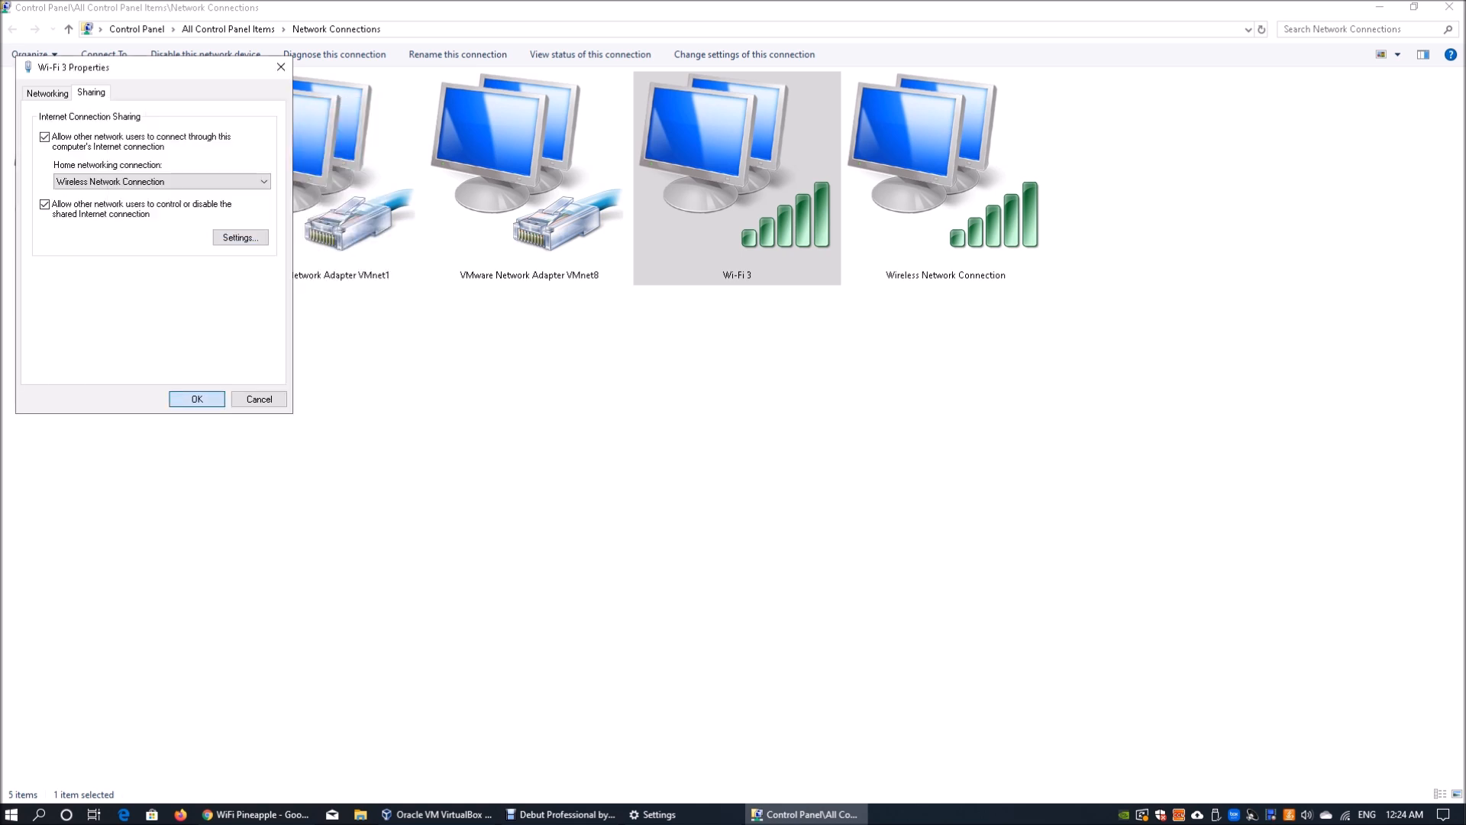
{"action": "left_click", "coordinate": [196, 398]}
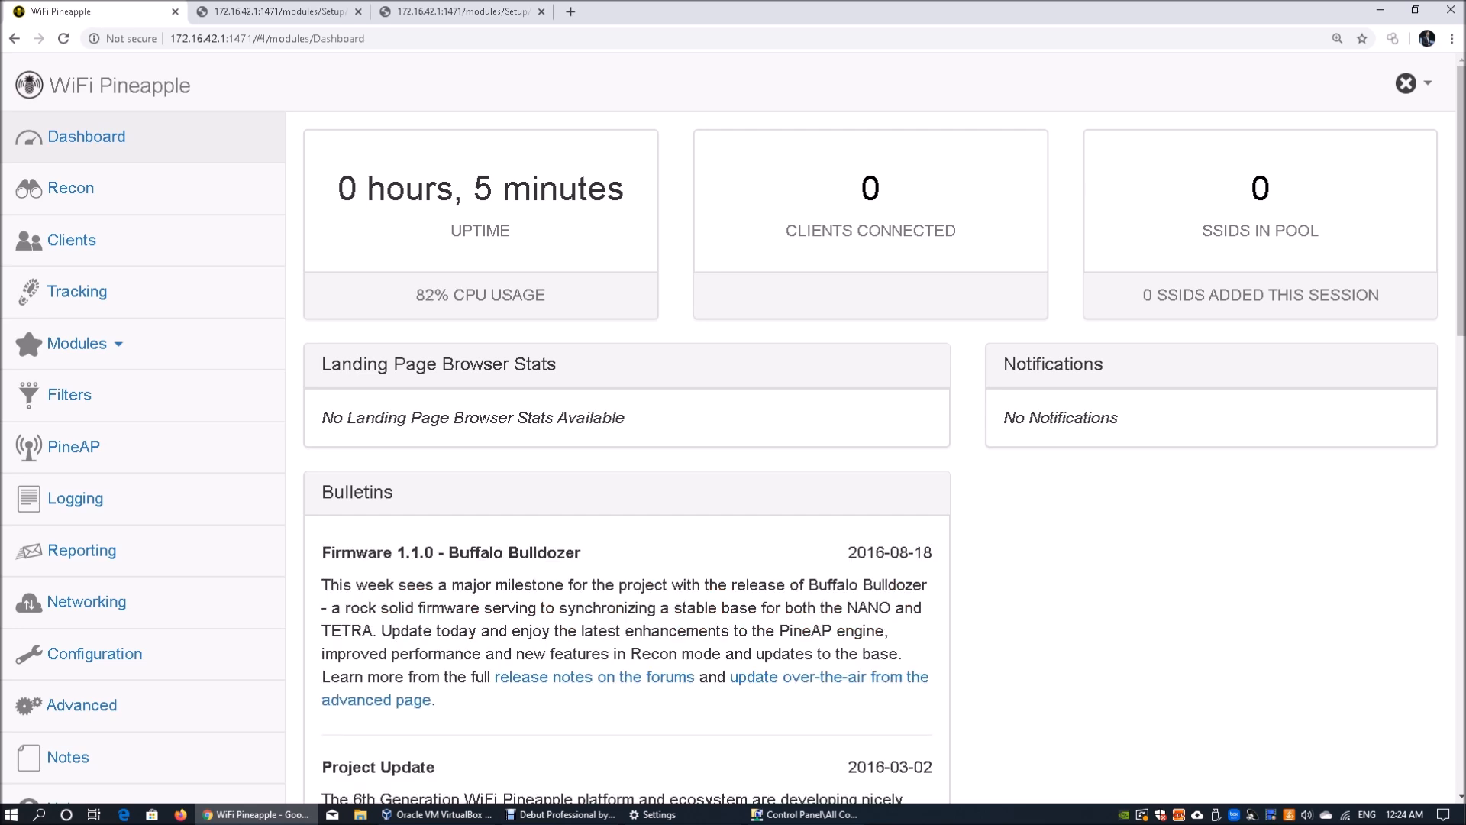
Step: Open Manage Modules and fetch the module list, including DWall, SSLsplit and Evil Portal
{"action": "scroll", "scroll_direction": "down", "scroll_amount": 3}
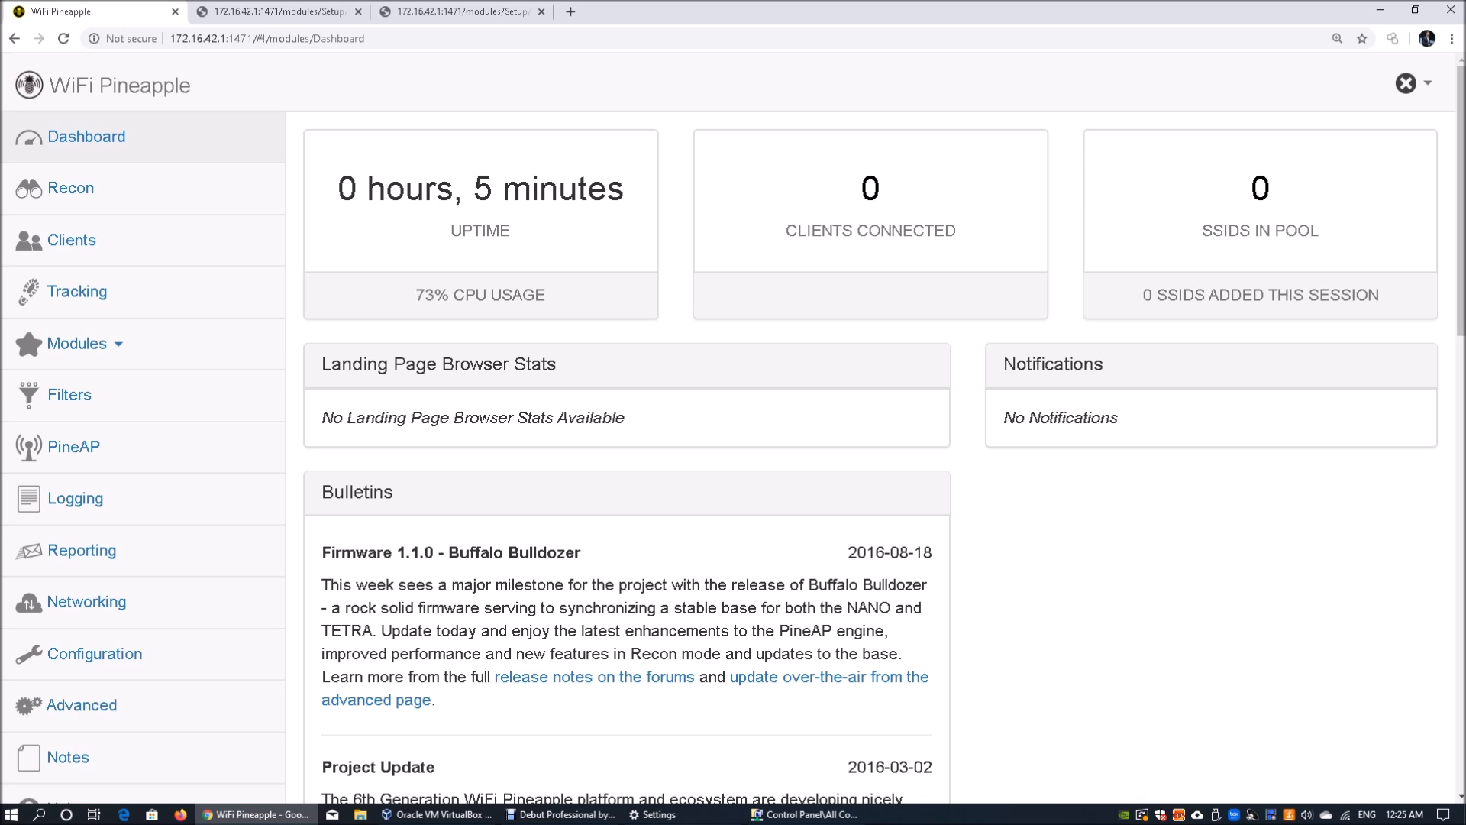
{"action": "left_click", "coordinate": [74, 343]}
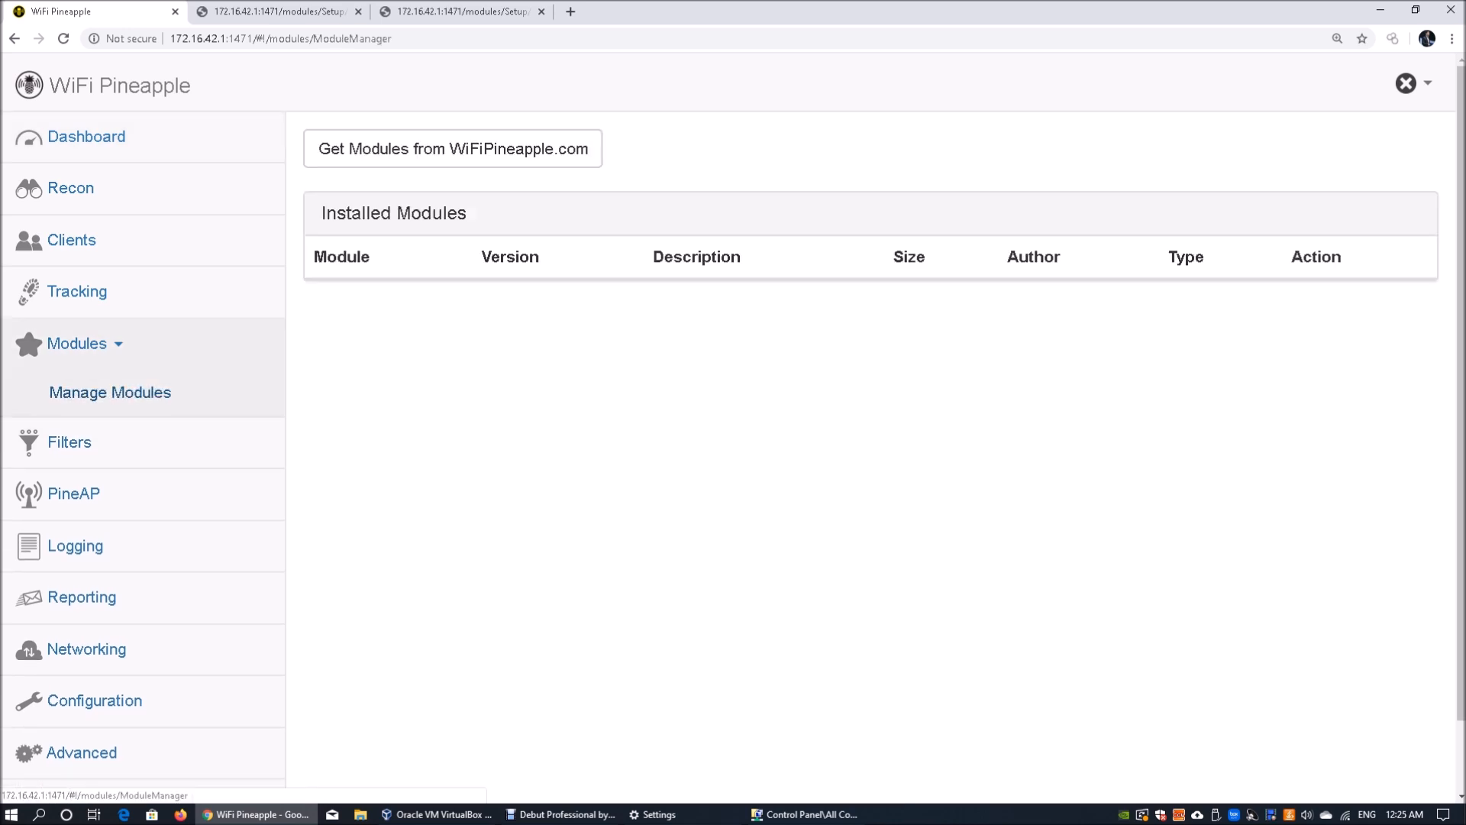
{"action": "left_click", "coordinate": [453, 149]}
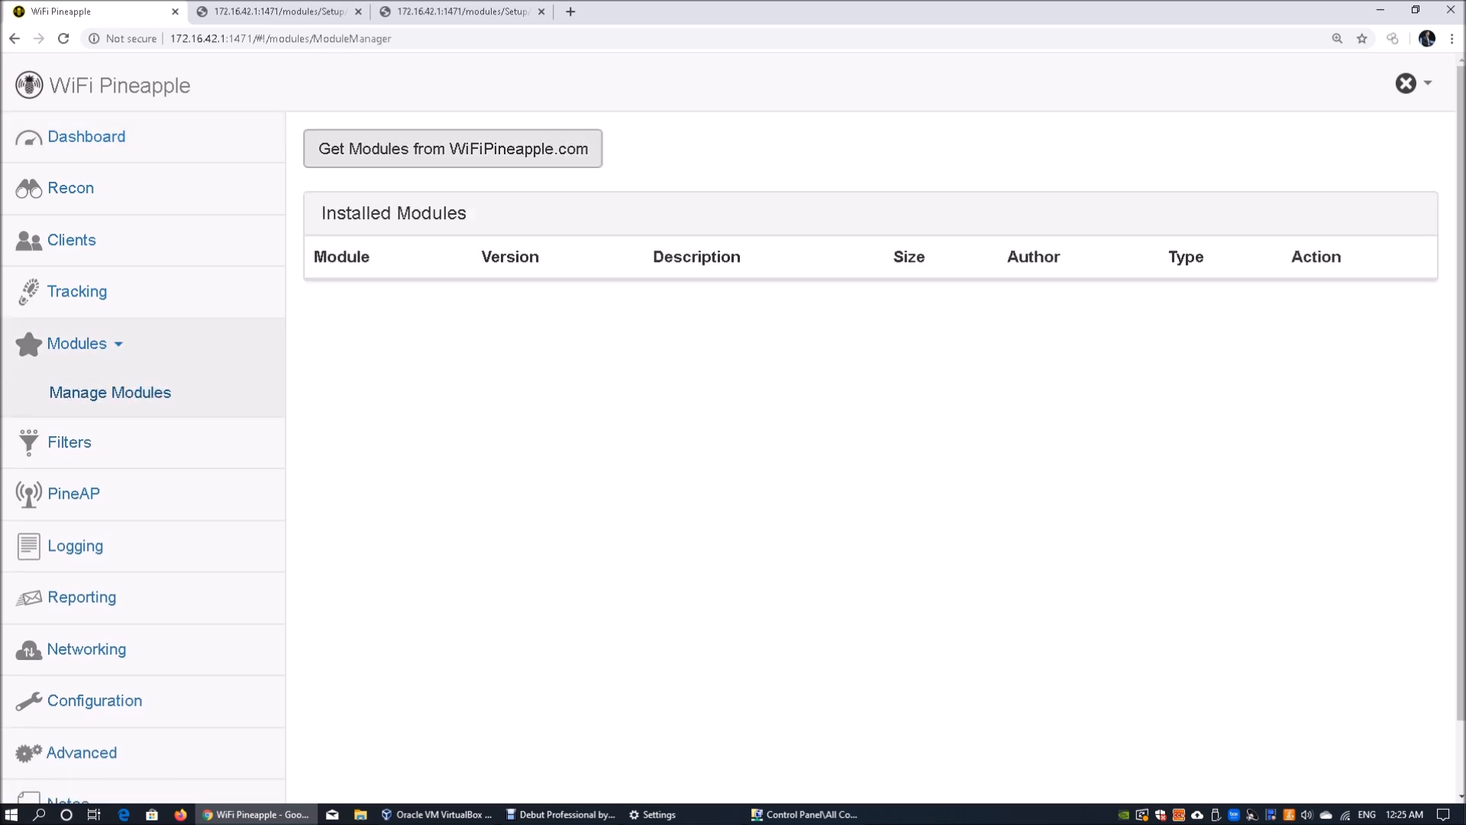
{"action": "left_click", "coordinate": [452, 148]}
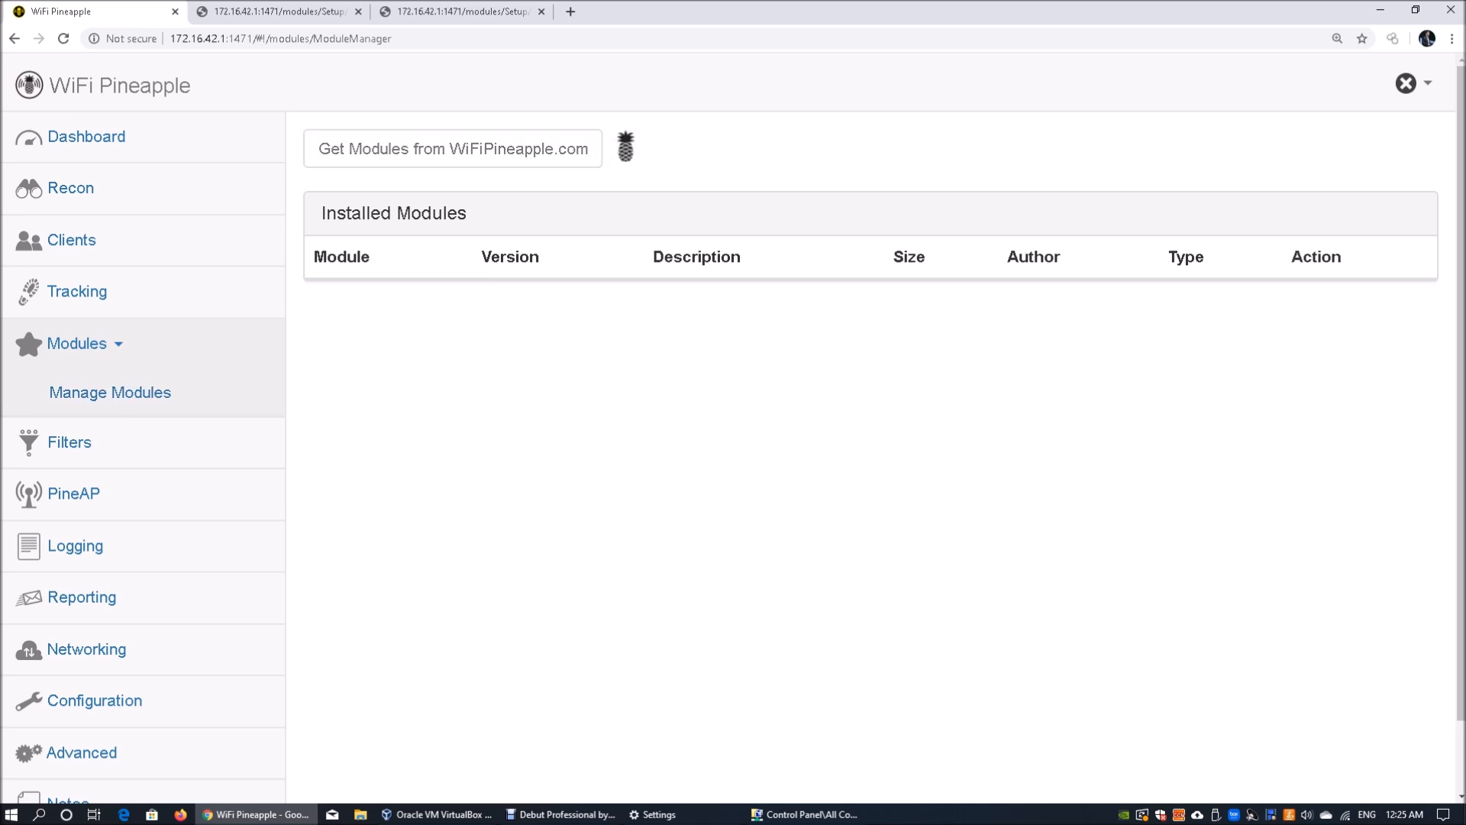
{"action": "left_click", "coordinate": [453, 149]}
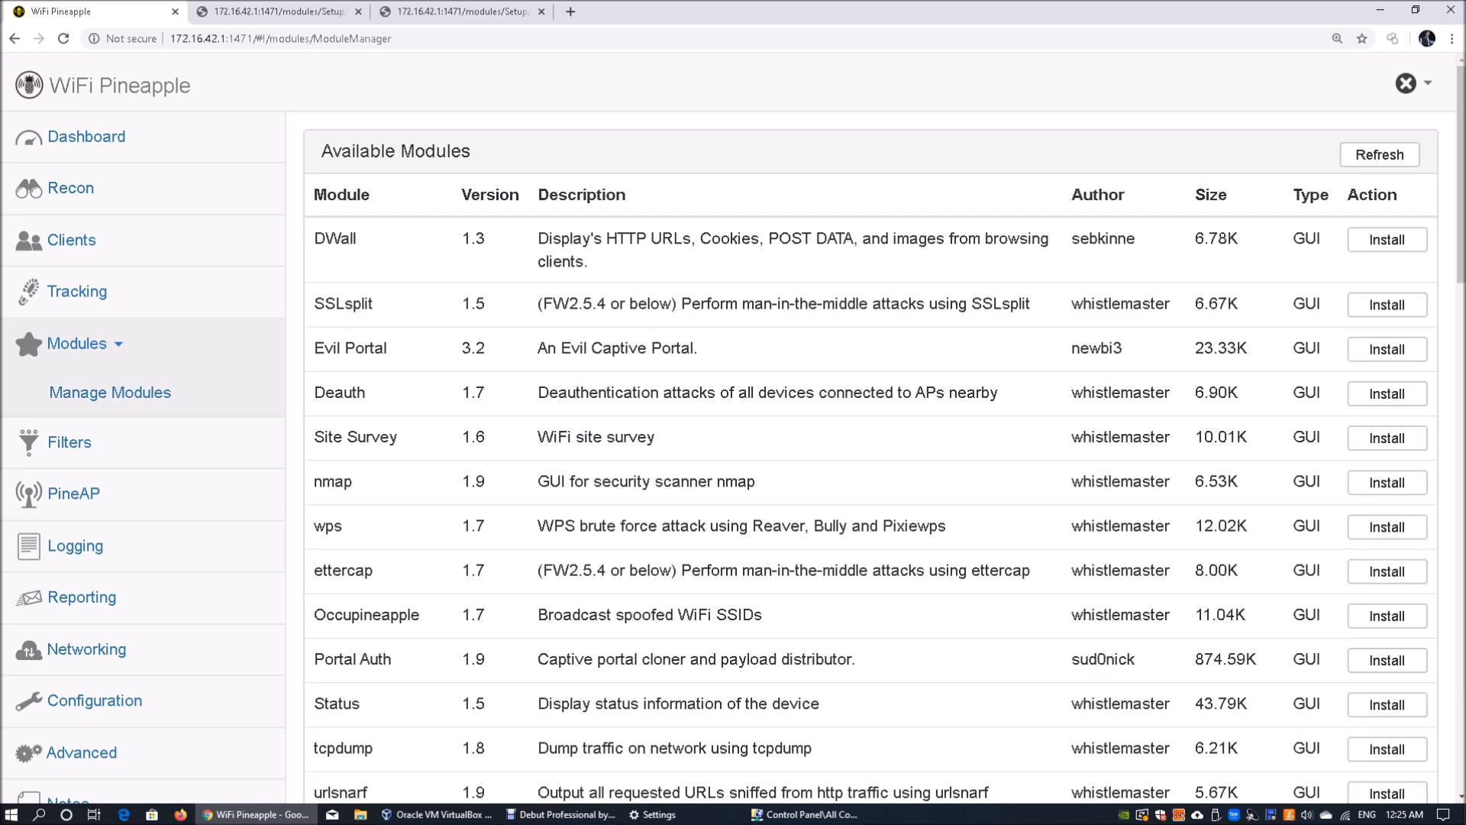